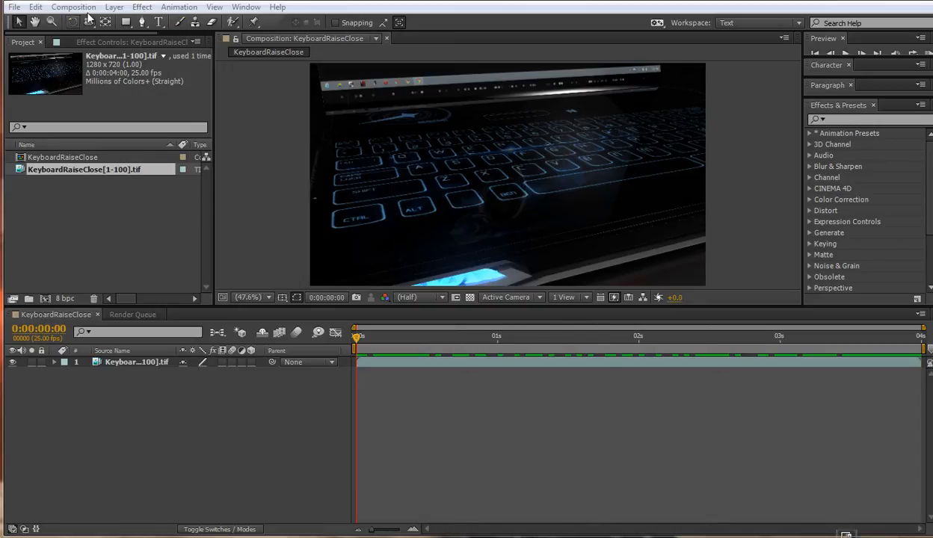
Send the KeyboardRaiseClose composition to the Adobe Media Encoder queue via the Composition menu.
{"action": "left_click", "coordinate": [74, 6]}
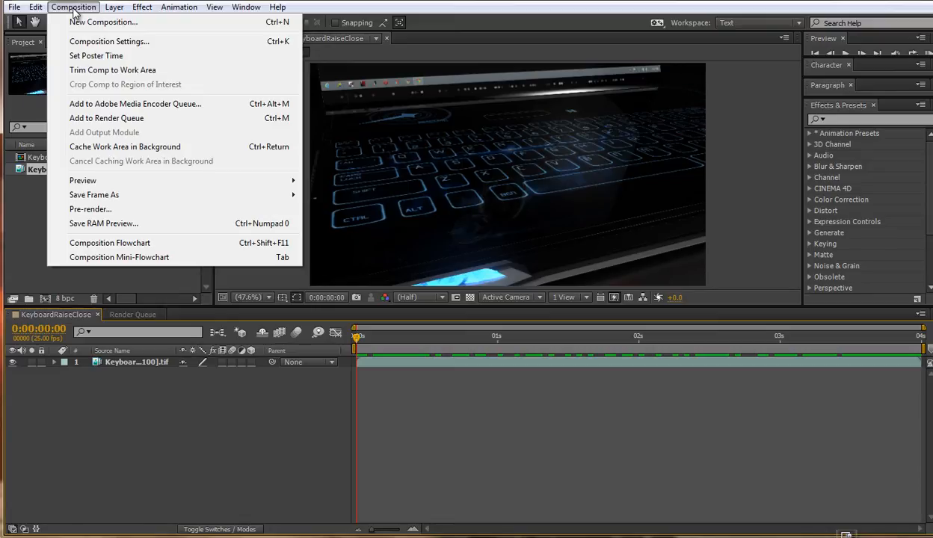
{"action": "mouse_move", "coordinate": [136, 103]}
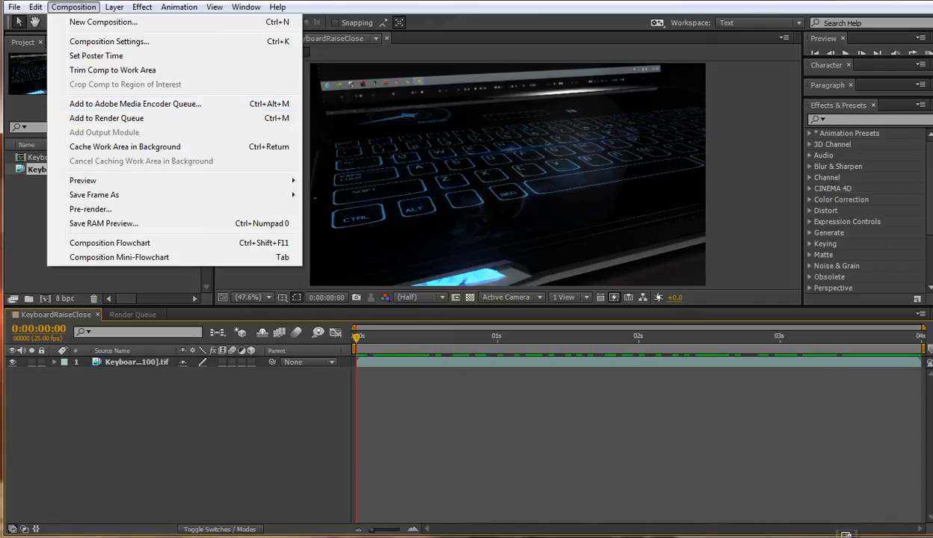
{"action": "left_click", "coordinate": [136, 103]}
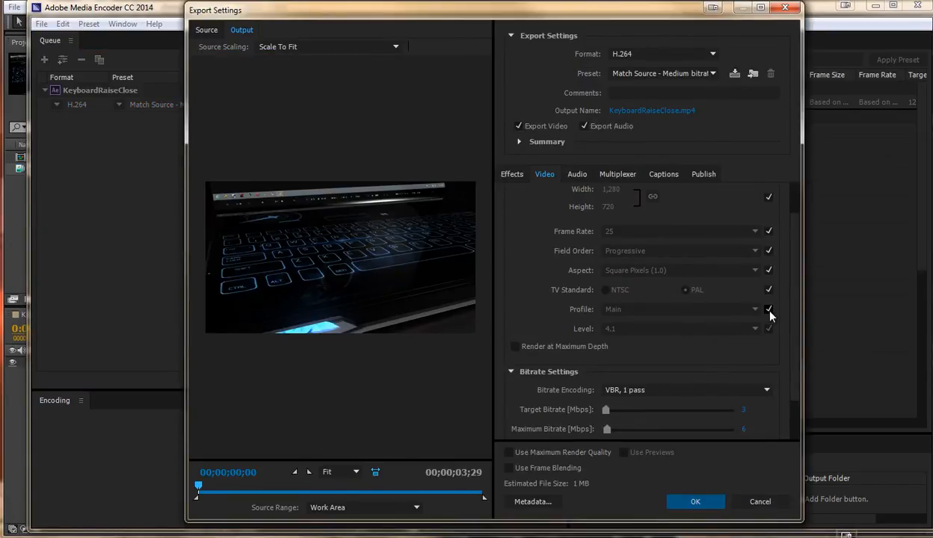
Set the H.264 export to High profile, level 5.1, VBR 2-pass and confirm the settings.
{"action": "left_click", "coordinate": [753, 308]}
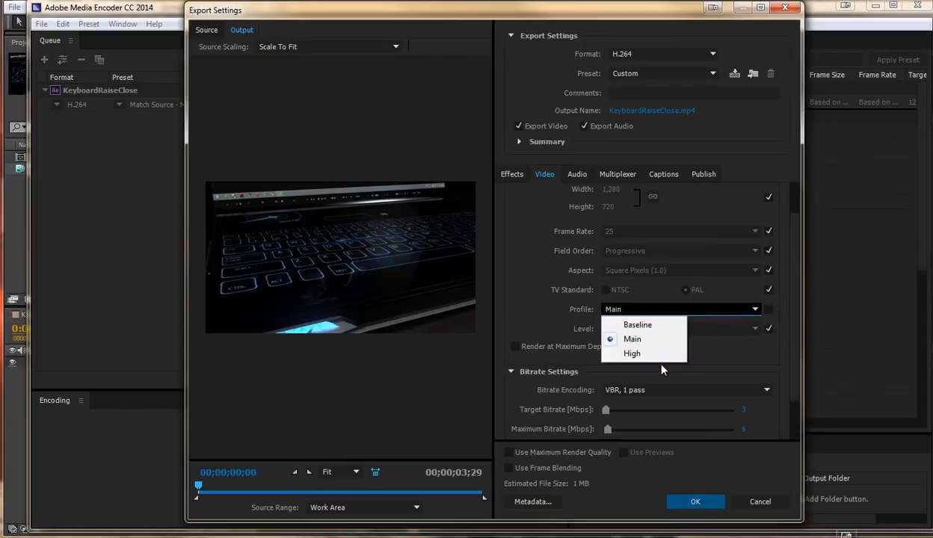
{"action": "left_click", "coordinate": [631, 353]}
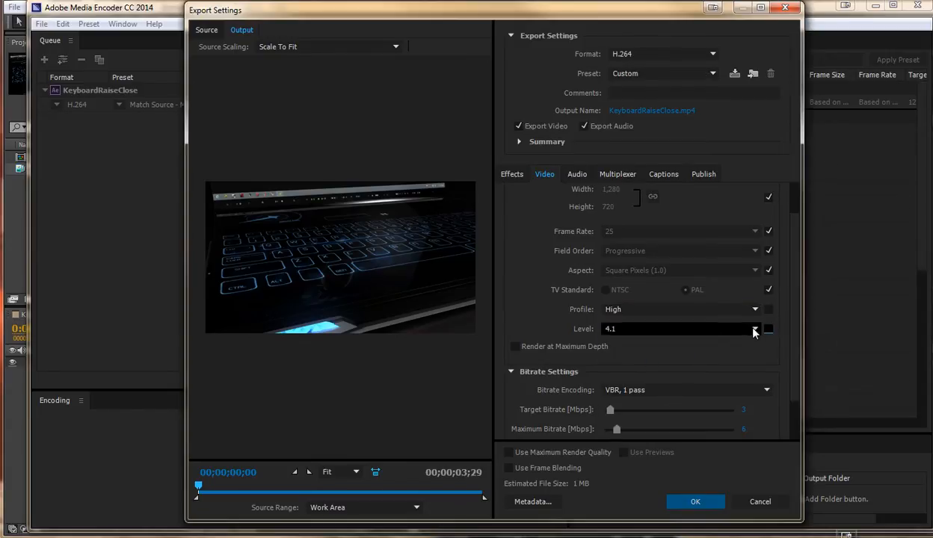
{"action": "left_click", "coordinate": [755, 329]}
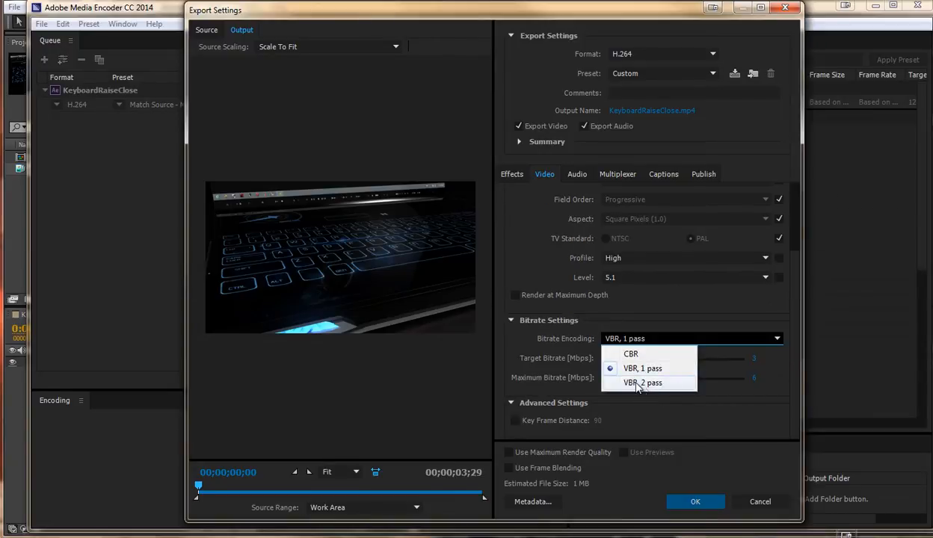
{"action": "left_click", "coordinate": [642, 382]}
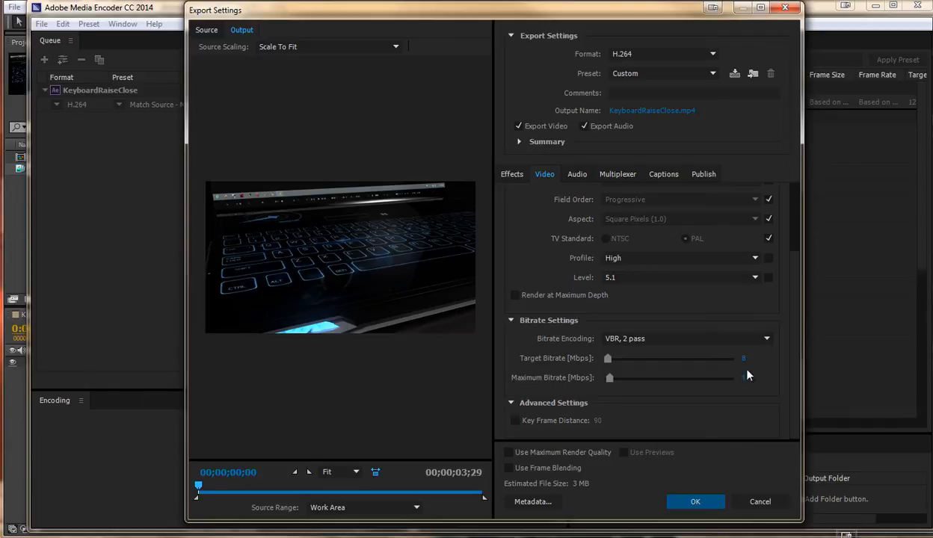
{"action": "left_click", "coordinate": [694, 502]}
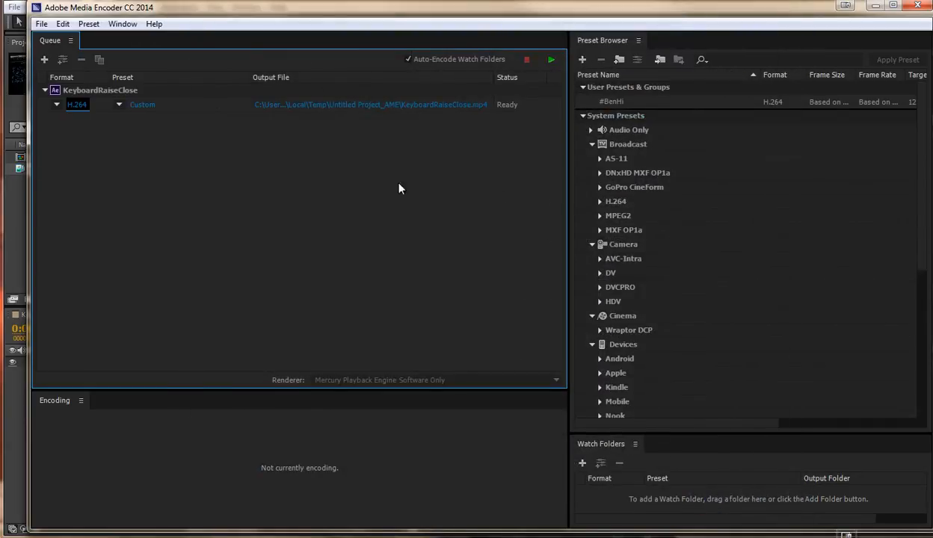
{"action": "left_click", "coordinate": [552, 59]}
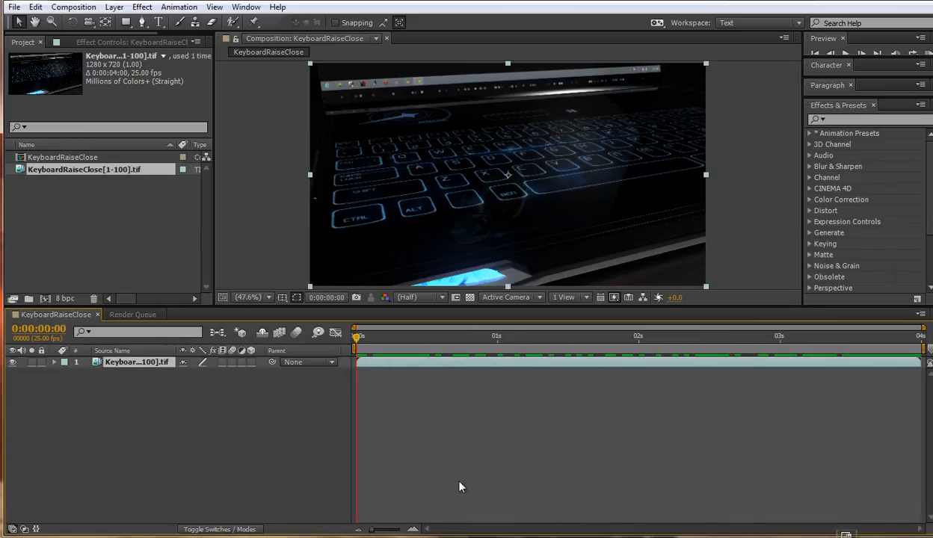
{"action": "left_click", "coordinate": [74, 6]}
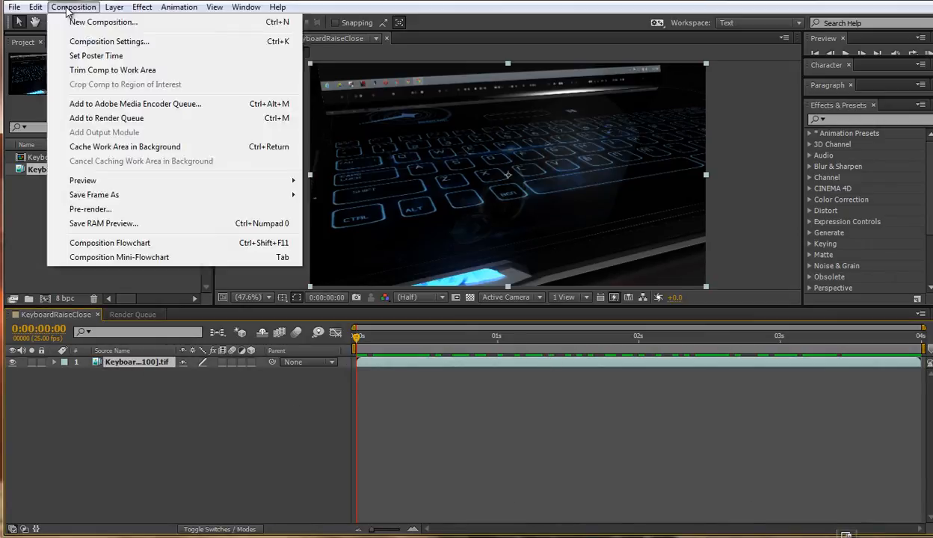
{"action": "mouse_move", "coordinate": [135, 103]}
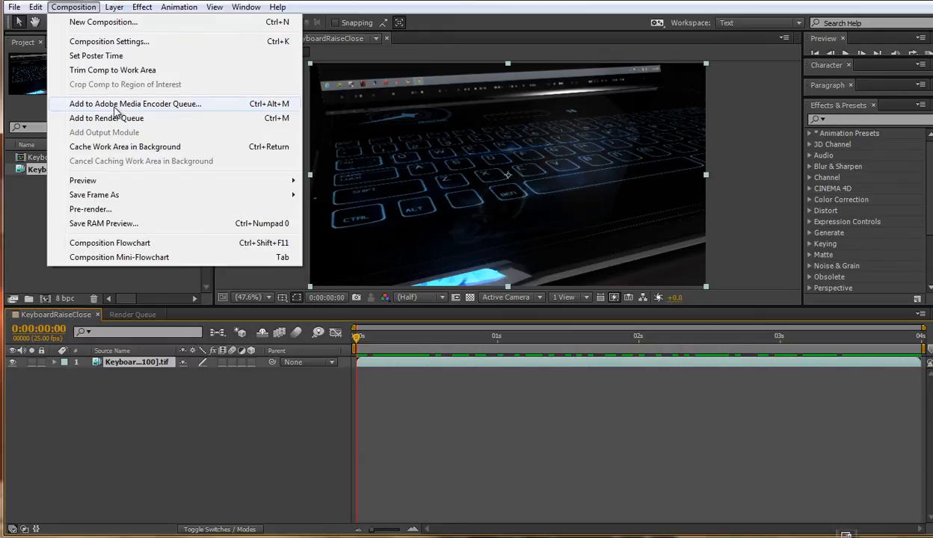
{"action": "mouse_move", "coordinate": [141, 118]}
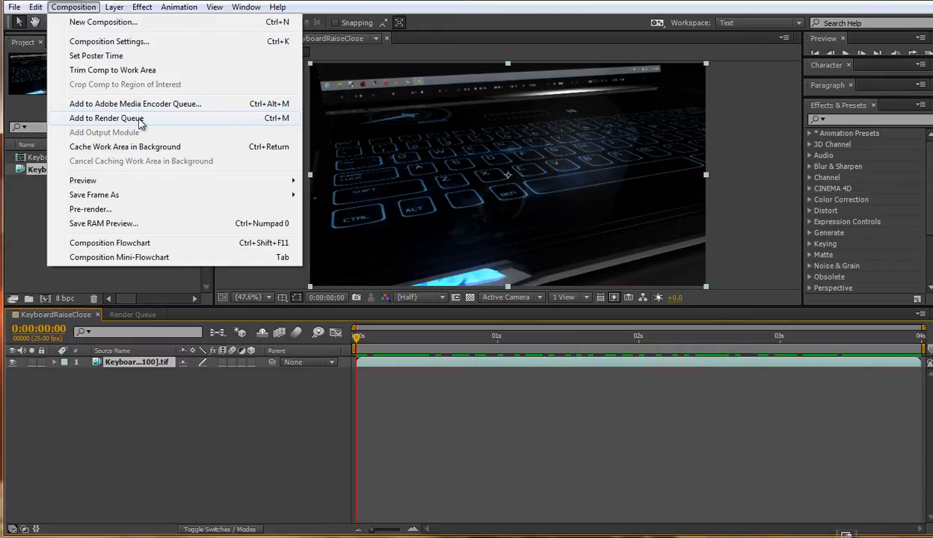
{"action": "mouse_move", "coordinate": [159, 122]}
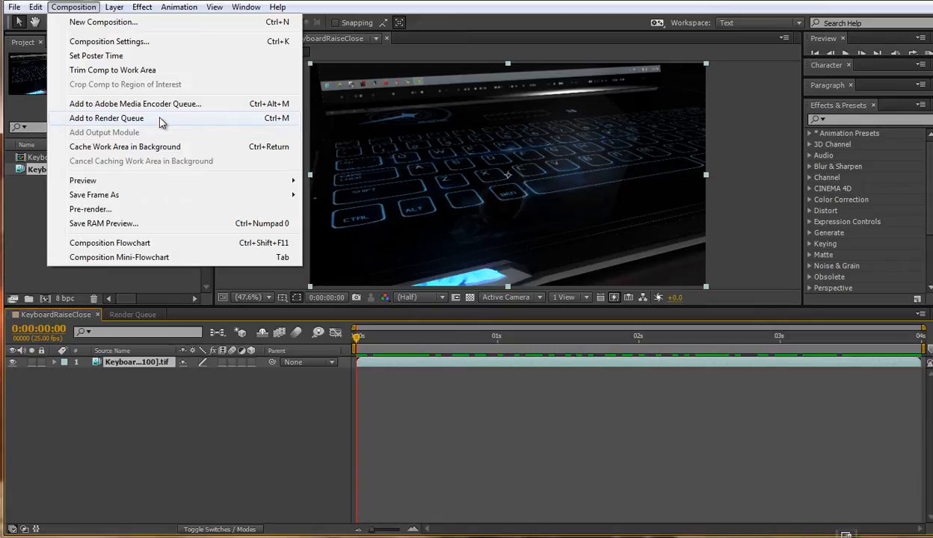
{"action": "mouse_move", "coordinate": [135, 107]}
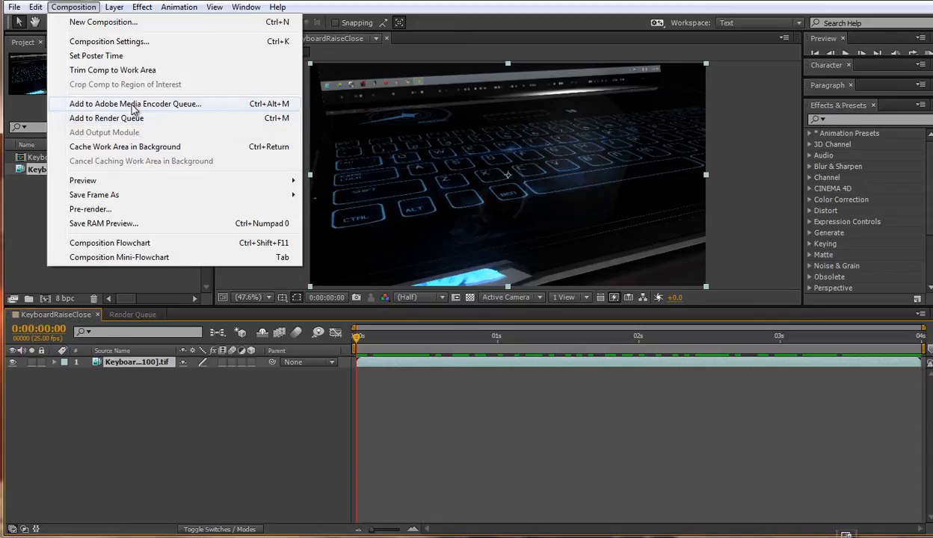
{"action": "mouse_move", "coordinate": [126, 116]}
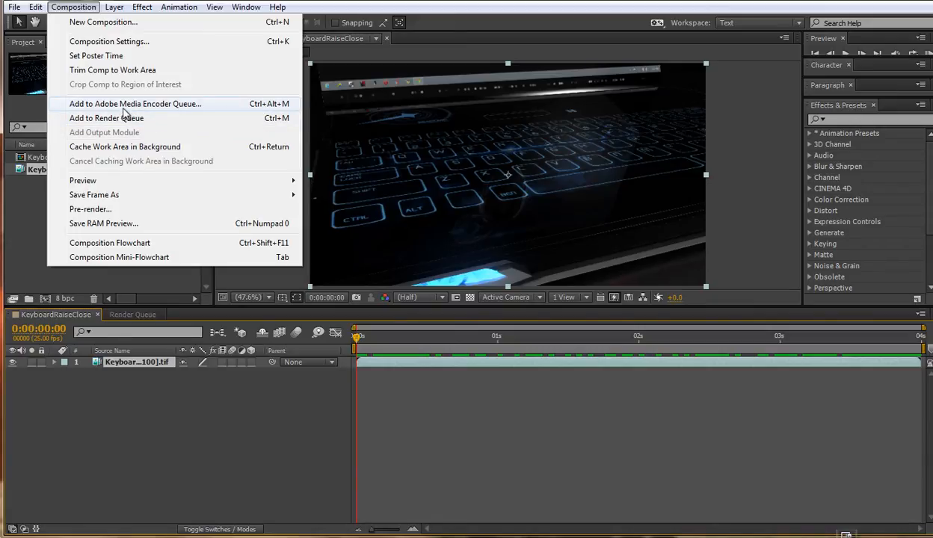
{"action": "mouse_move", "coordinate": [195, 114]}
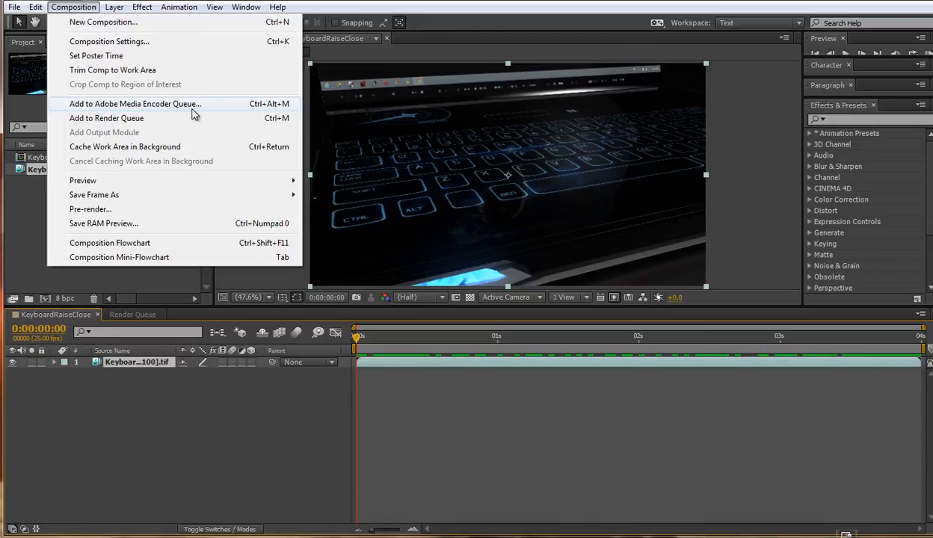
{"action": "mouse_move", "coordinate": [193, 114]}
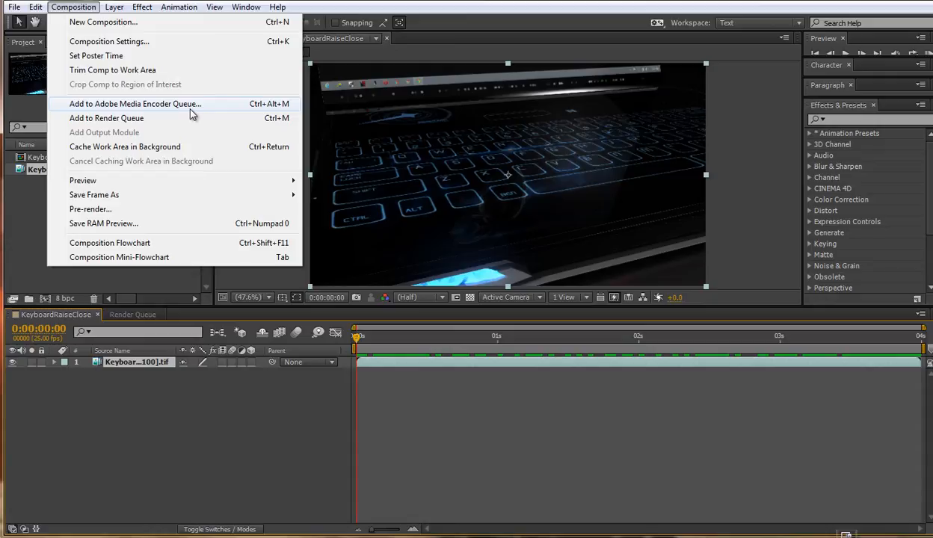
{"action": "mouse_move", "coordinate": [187, 112]}
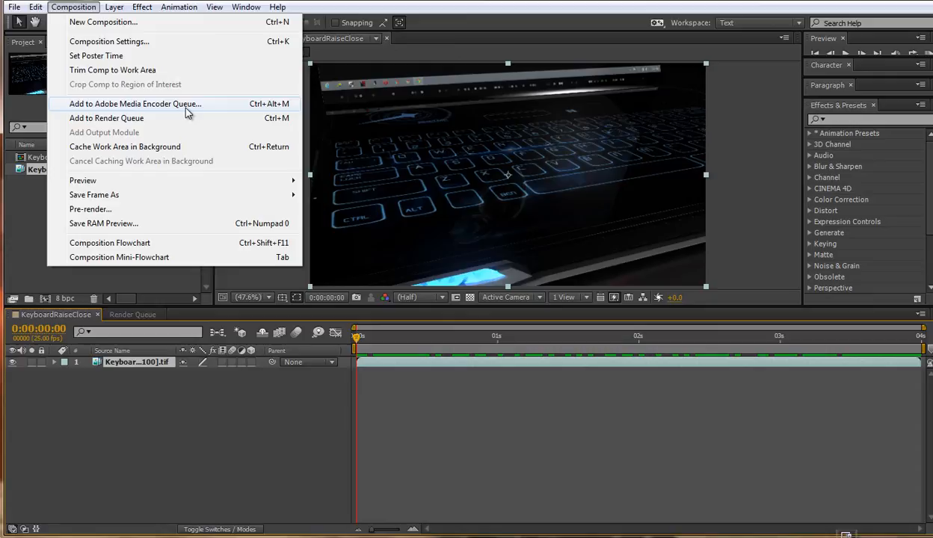
{"action": "mouse_move", "coordinate": [185, 112]}
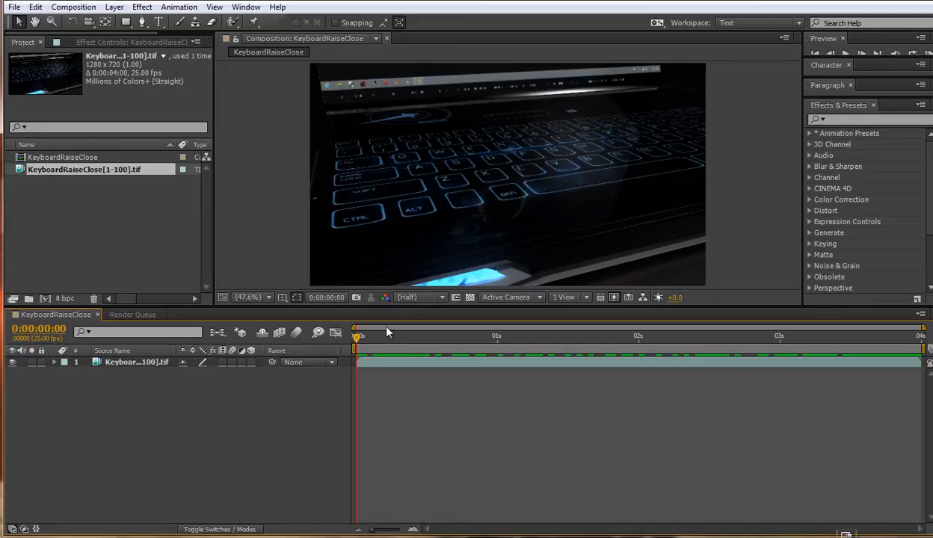
{"action": "mouse_move", "coordinate": [320, 351]}
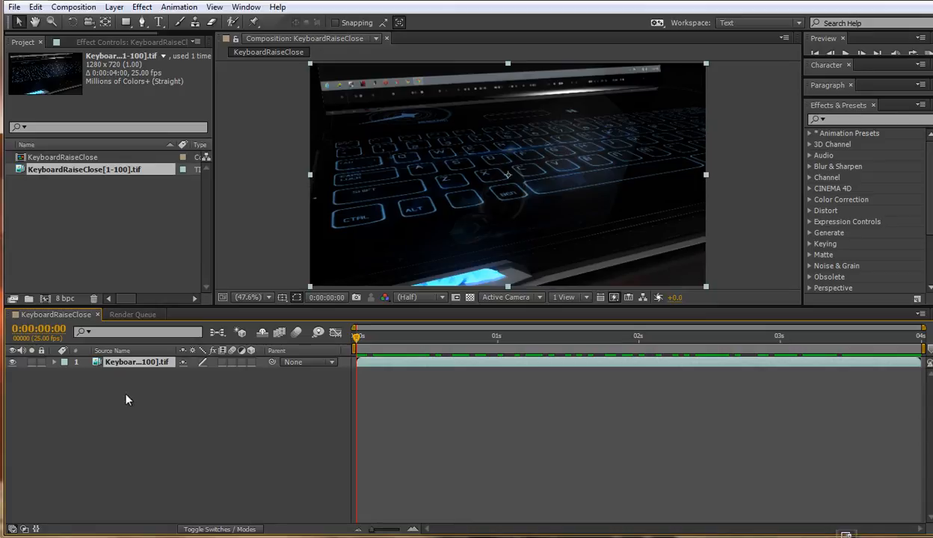
Bring up the Composition menu over the KeyboardRaiseClose project.
{"action": "left_click", "coordinate": [74, 6]}
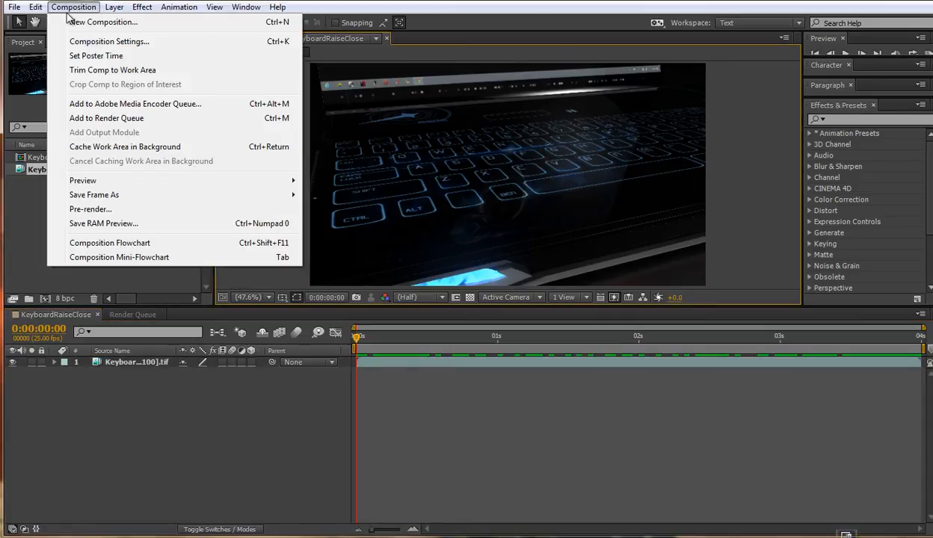
{"action": "mouse_move", "coordinate": [143, 118]}
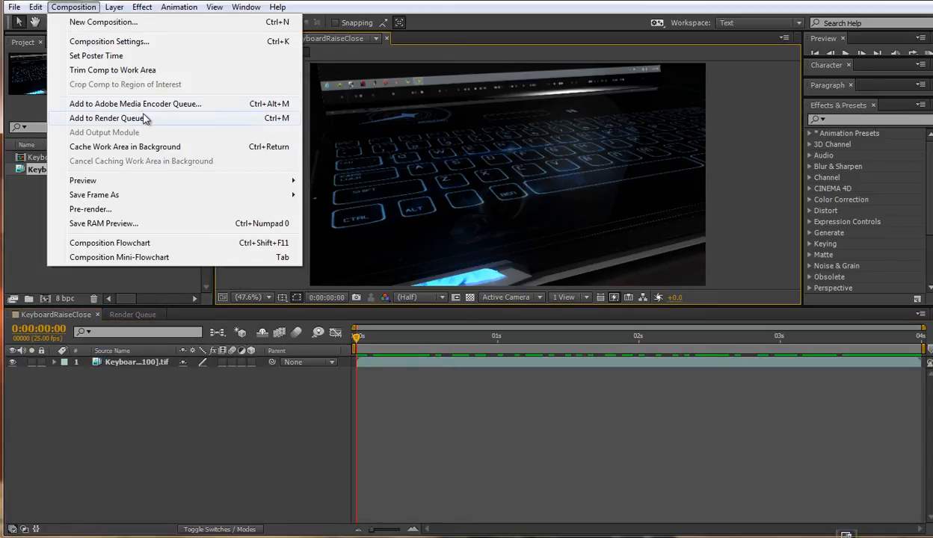
{"action": "mouse_move", "coordinate": [171, 104]}
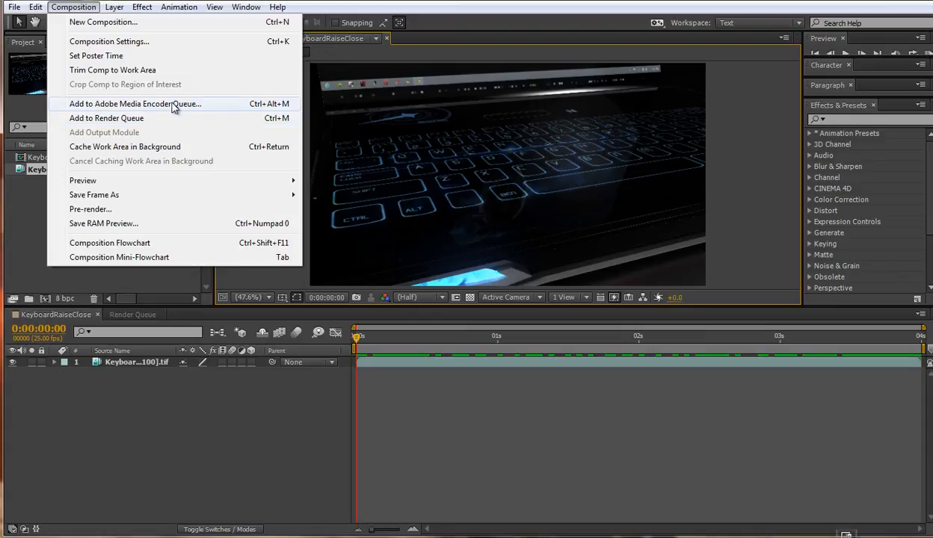
{"action": "mouse_move", "coordinate": [206, 112]}
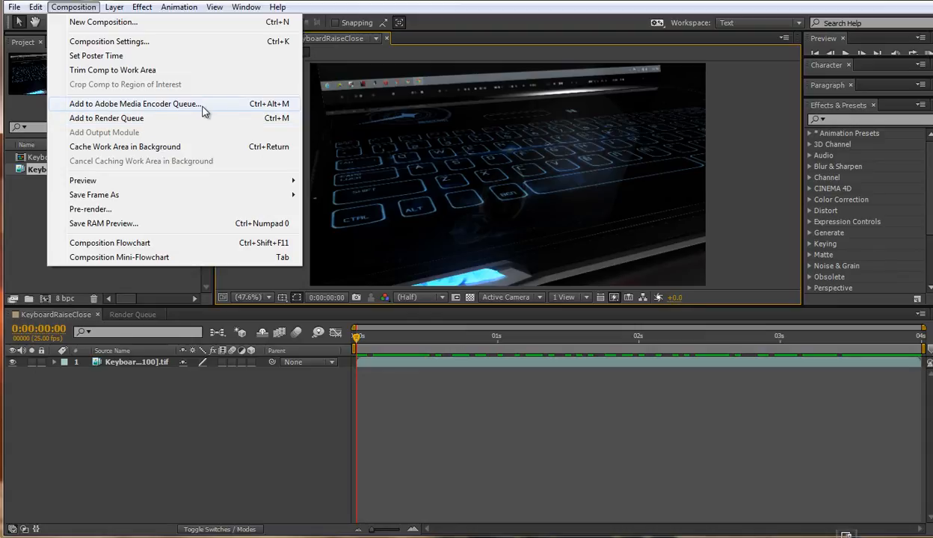
Queue KeyboardRaiseClose in Media Encoder as an H.264 Match Source - High bitrate job.
{"action": "left_click", "coordinate": [135, 105]}
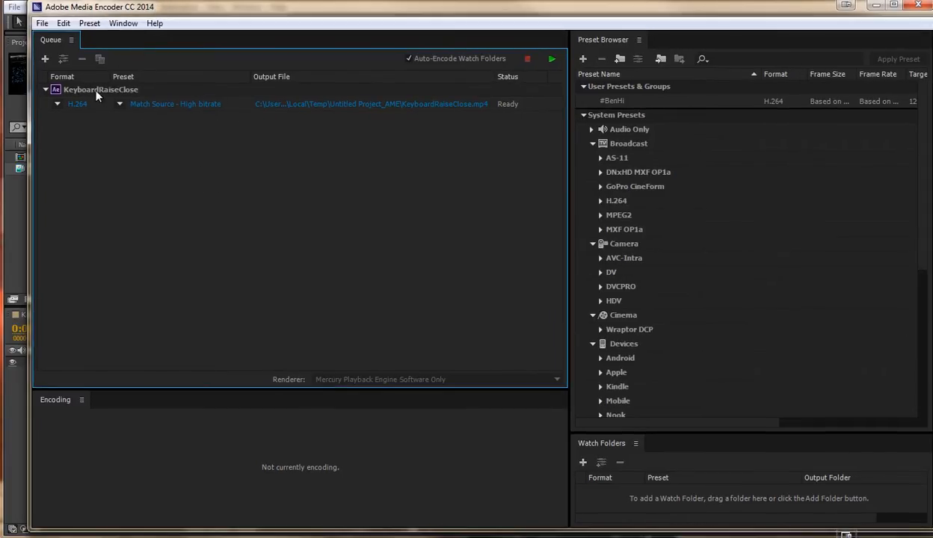
{"action": "mouse_move", "coordinate": [73, 111]}
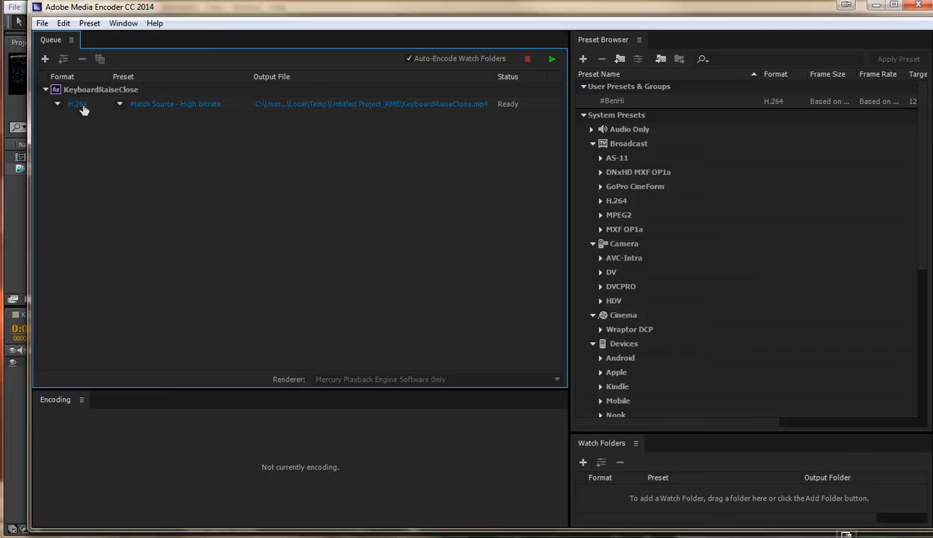
{"action": "mouse_move", "coordinate": [305, 107]}
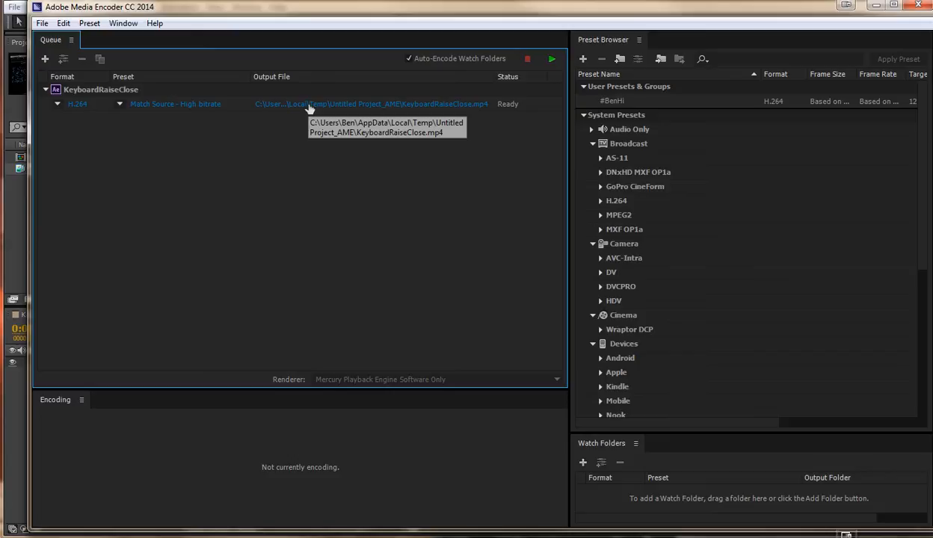
{"action": "mouse_move", "coordinate": [239, 161]}
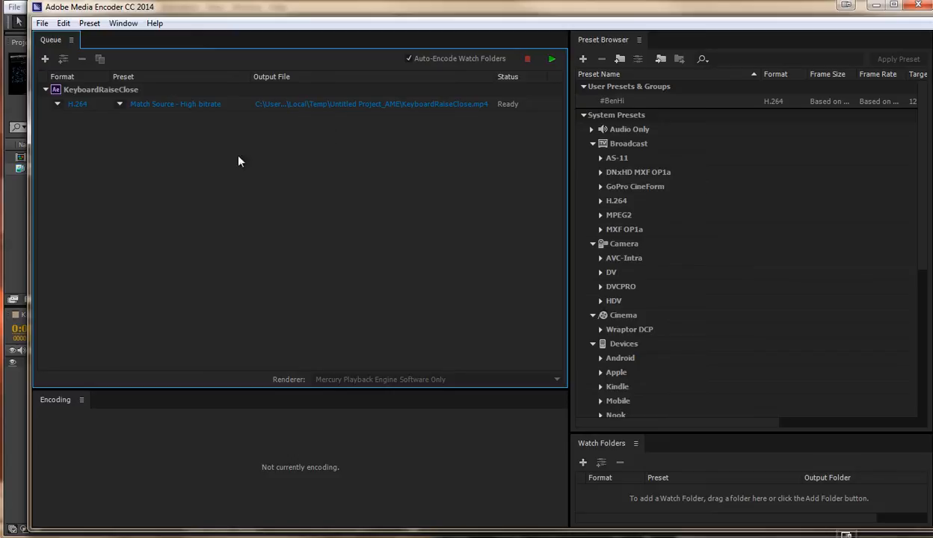
{"action": "mouse_move", "coordinate": [102, 148]}
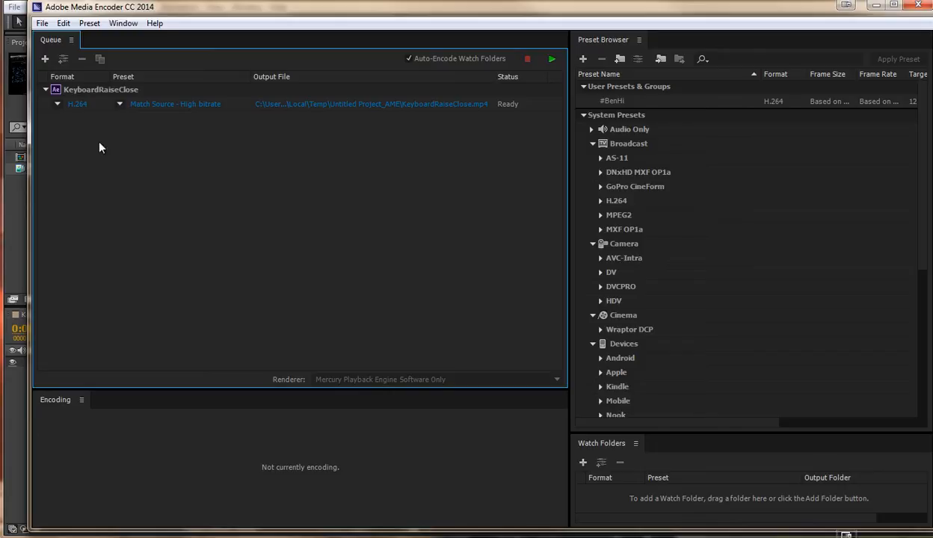
{"action": "mouse_move", "coordinate": [77, 105]}
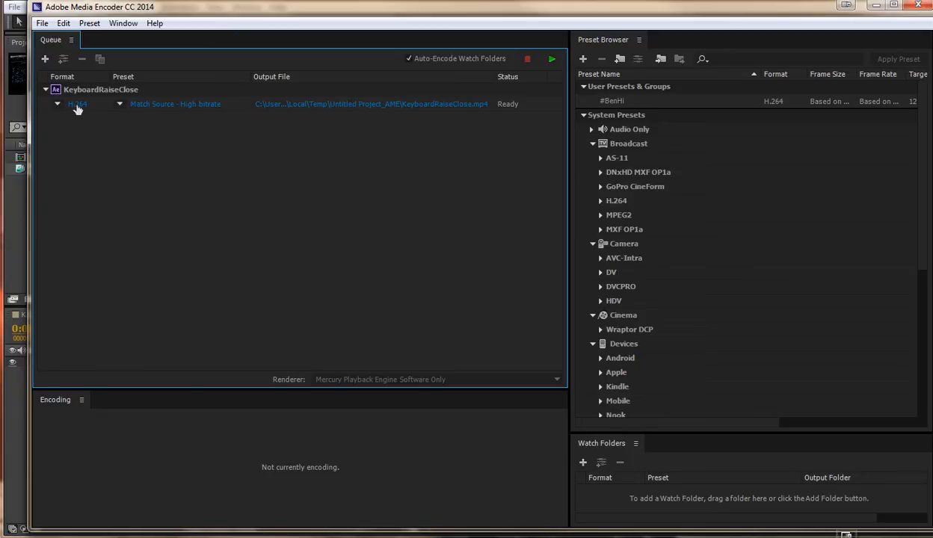
{"action": "mouse_move", "coordinate": [77, 105]}
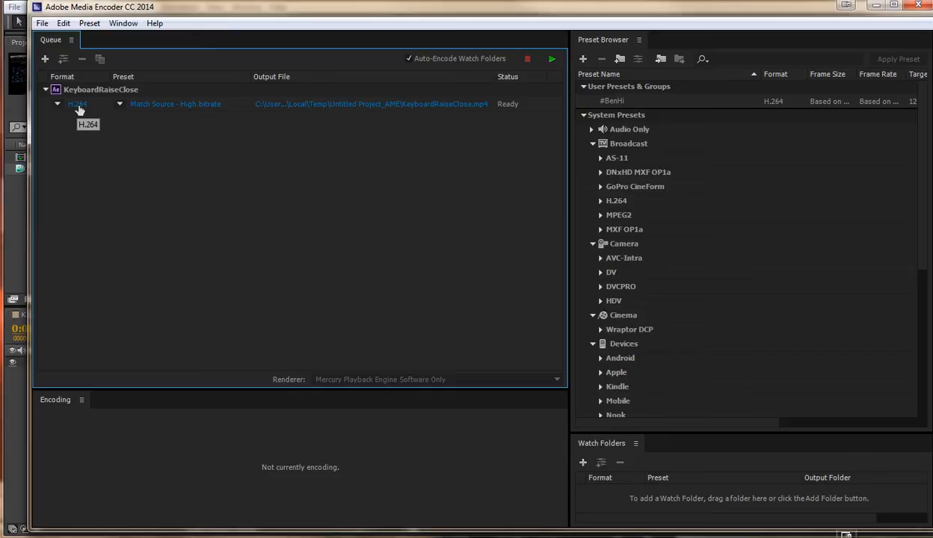
Bring up the queued job's export settings and scrub the 1280×720, 25 fps output preview.
{"action": "left_click", "coordinate": [552, 58]}
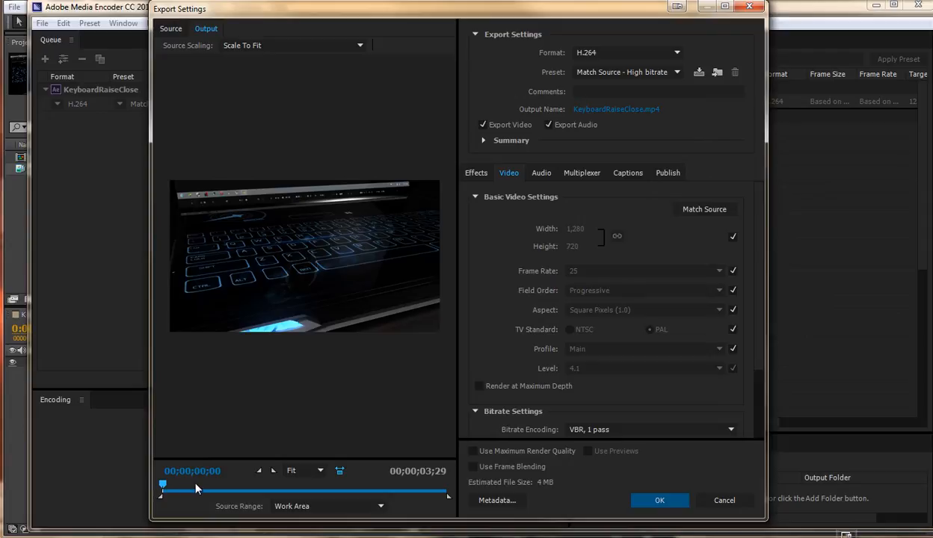
{"action": "left_click_drag", "start_coordinate": [162, 486], "coordinate": [179, 486]}
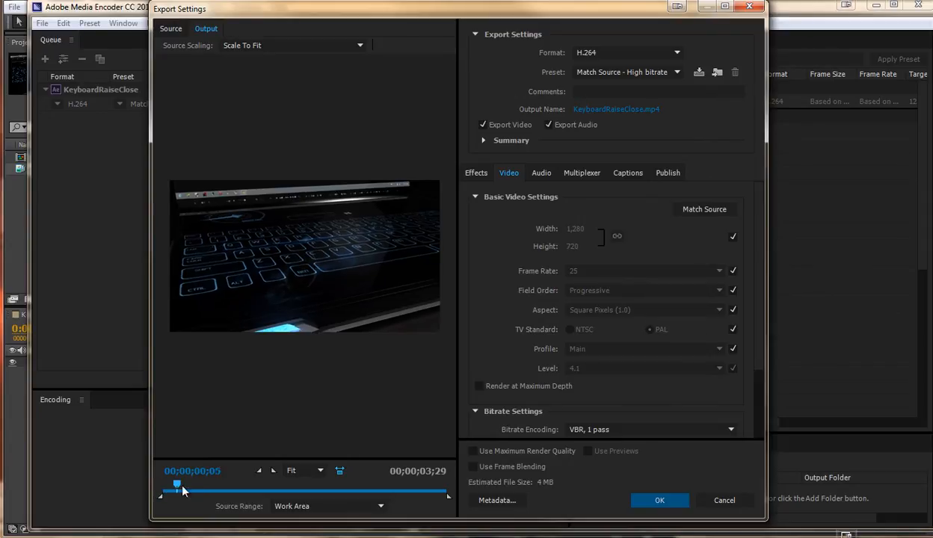
{"action": "left_click_drag", "start_coordinate": [176, 487], "coordinate": [445, 487]}
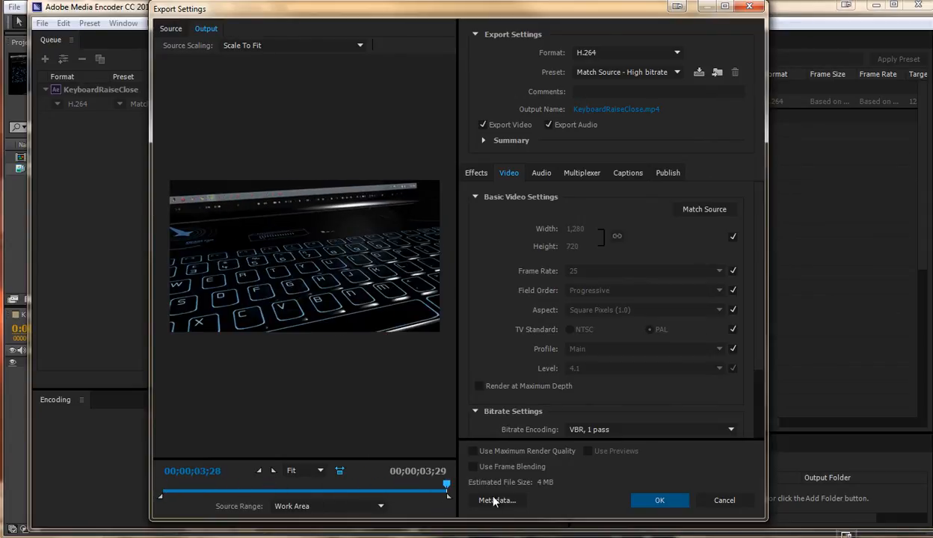
{"action": "left_click_drag", "start_coordinate": [445, 484], "coordinate": [362, 485]}
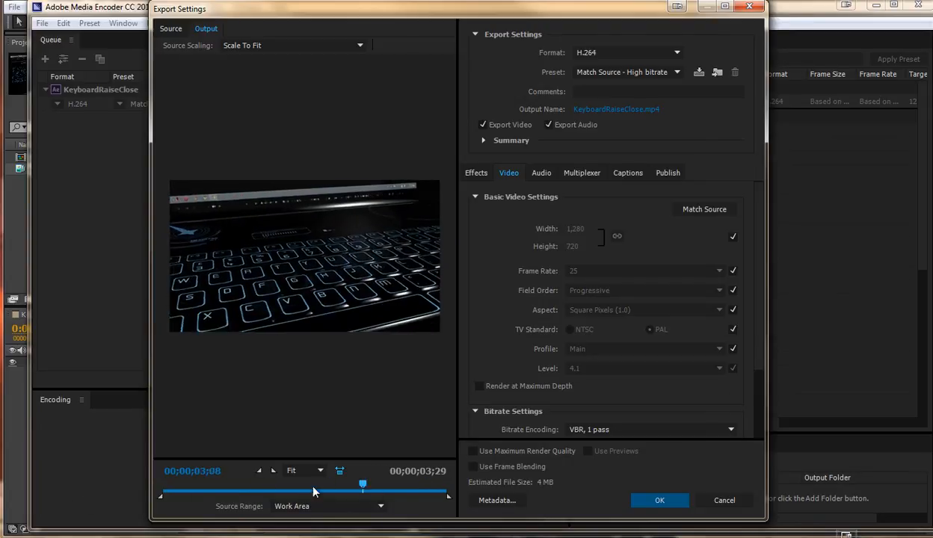
{"action": "left_click_drag", "start_coordinate": [362, 487], "coordinate": [161, 488]}
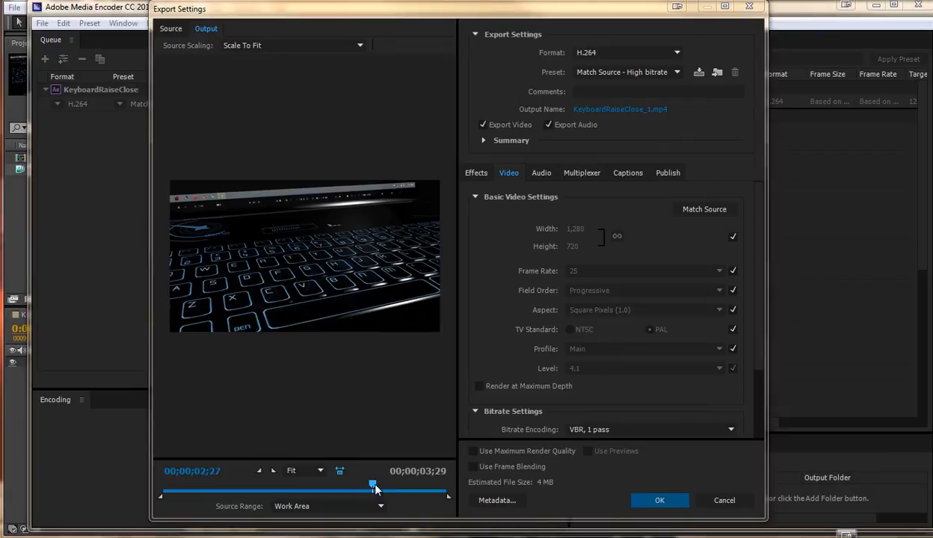
{"action": "mouse_move", "coordinate": [415, 475]}
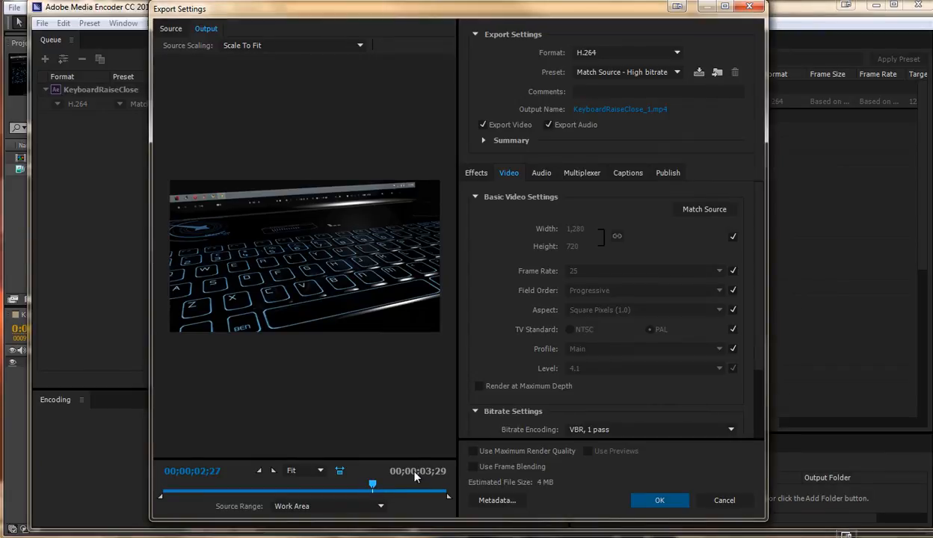
{"action": "mouse_move", "coordinate": [426, 473]}
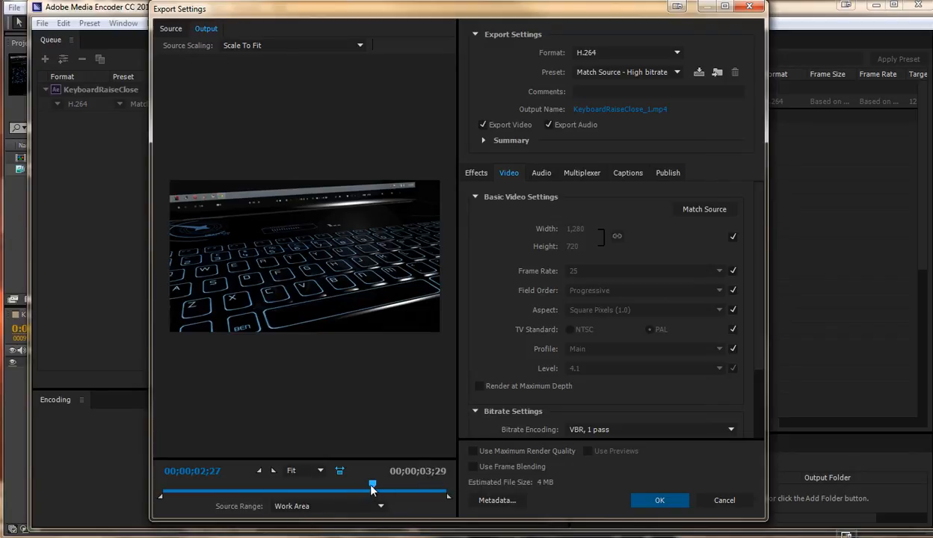
{"action": "mouse_move", "coordinate": [422, 476]}
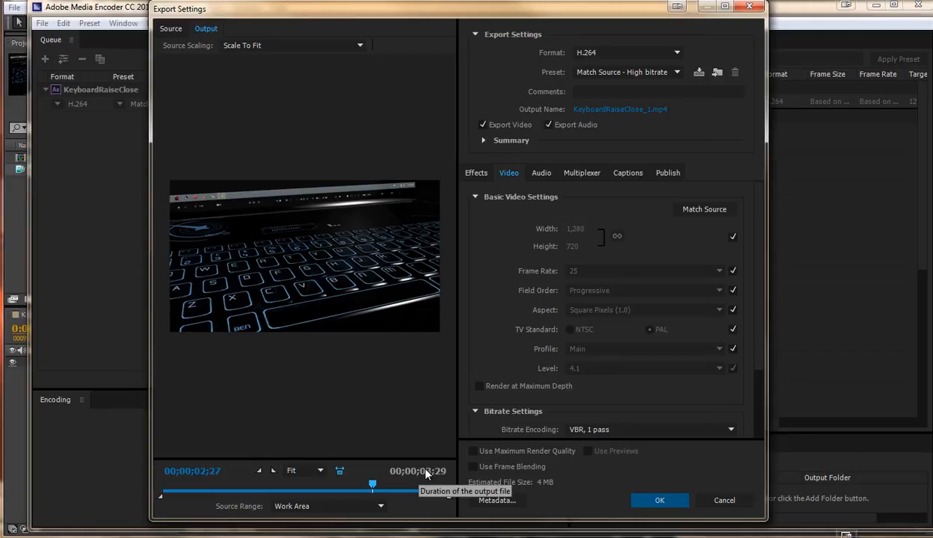
{"action": "left_click_drag", "start_coordinate": [372, 484], "coordinate": [447, 484]}
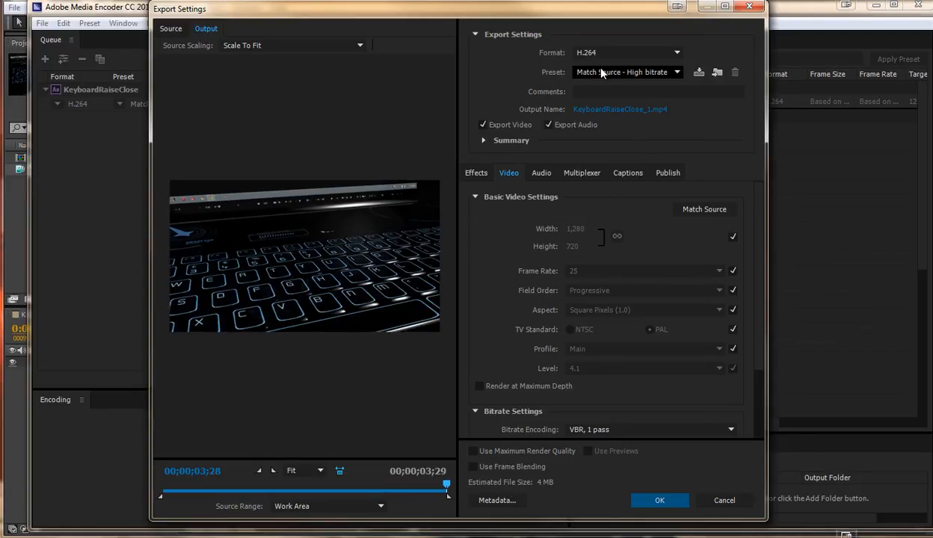
{"action": "mouse_move", "coordinate": [710, 317]}
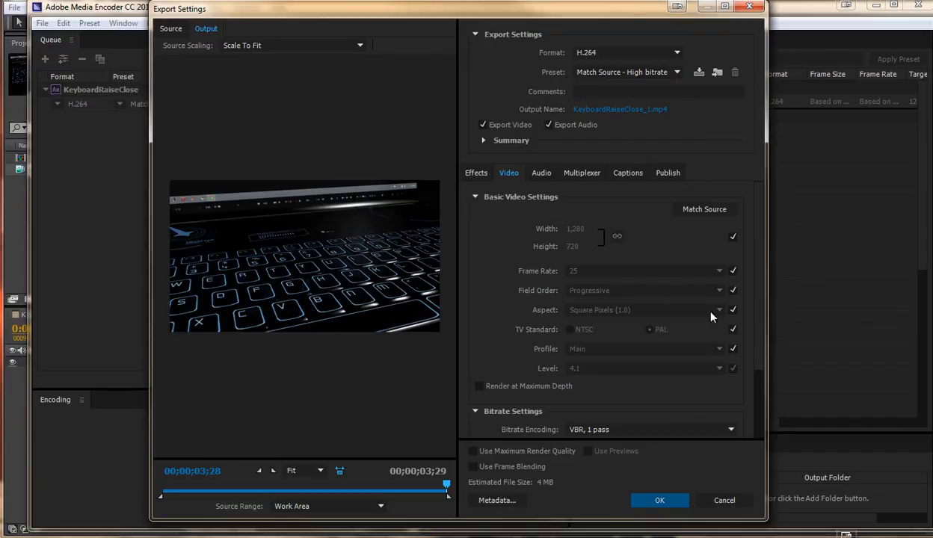
{"action": "mouse_move", "coordinate": [629, 85]}
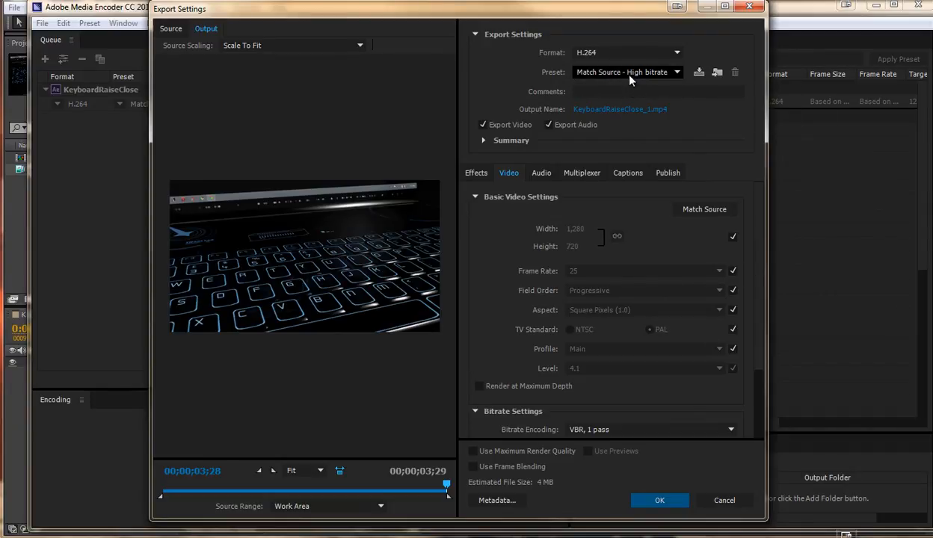
{"action": "mouse_move", "coordinate": [554, 222]}
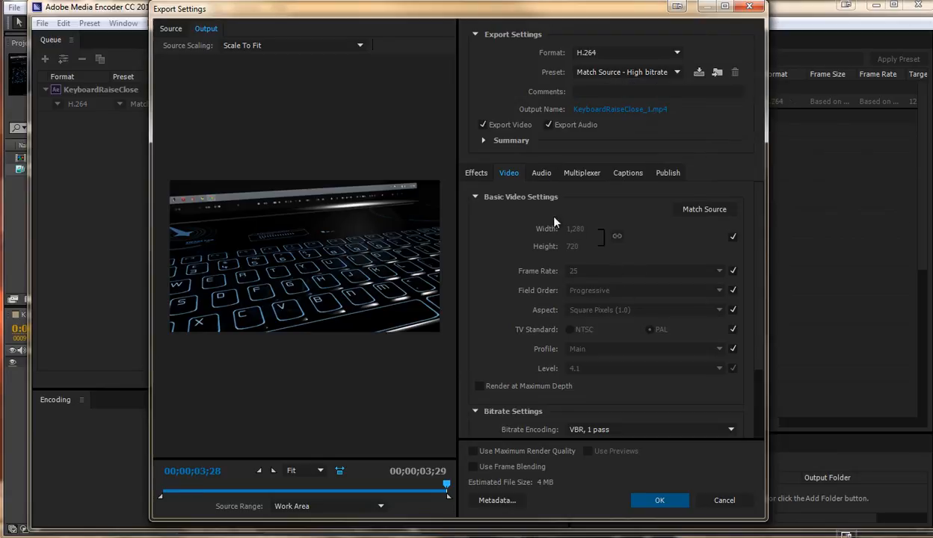
{"action": "mouse_move", "coordinate": [586, 326]}
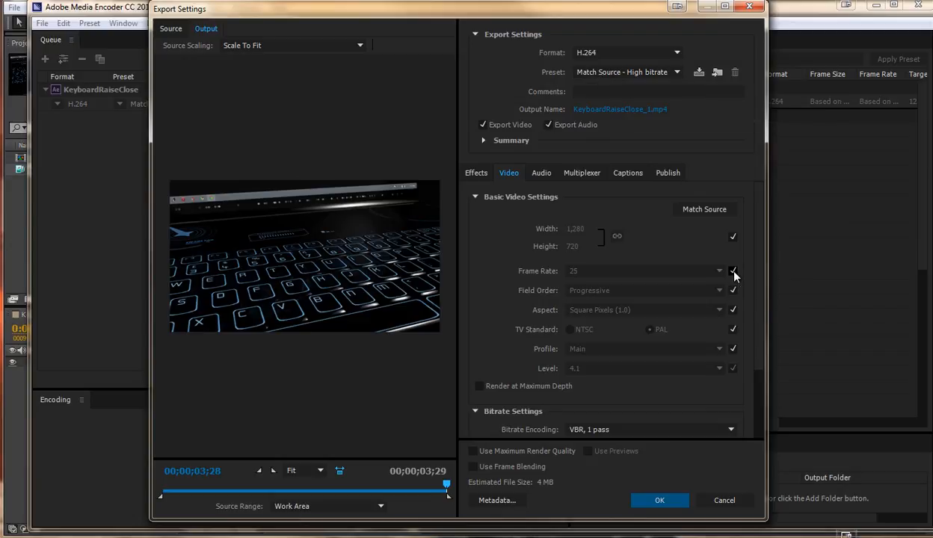
{"action": "mouse_move", "coordinate": [550, 266]}
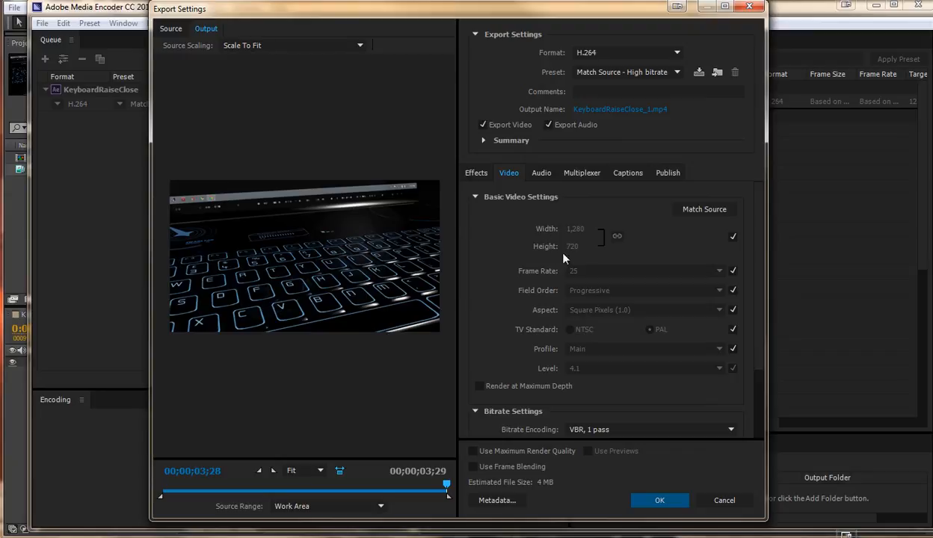
{"action": "mouse_move", "coordinate": [574, 267]}
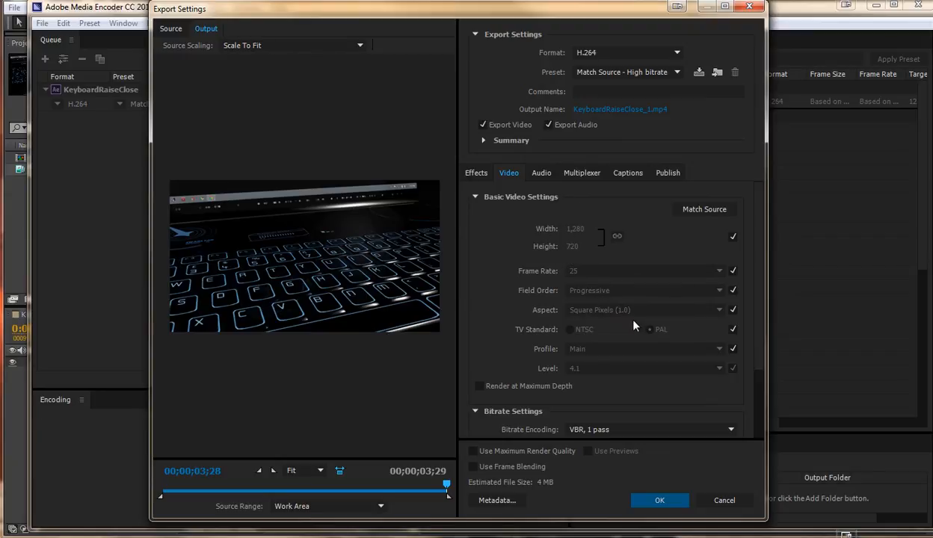
{"action": "mouse_move", "coordinate": [654, 351]}
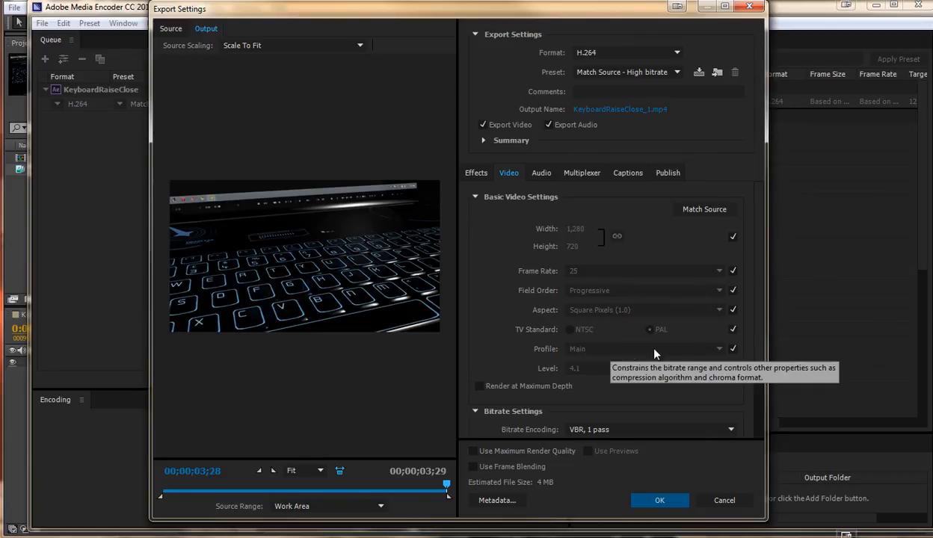
{"action": "mouse_move", "coordinate": [732, 353]}
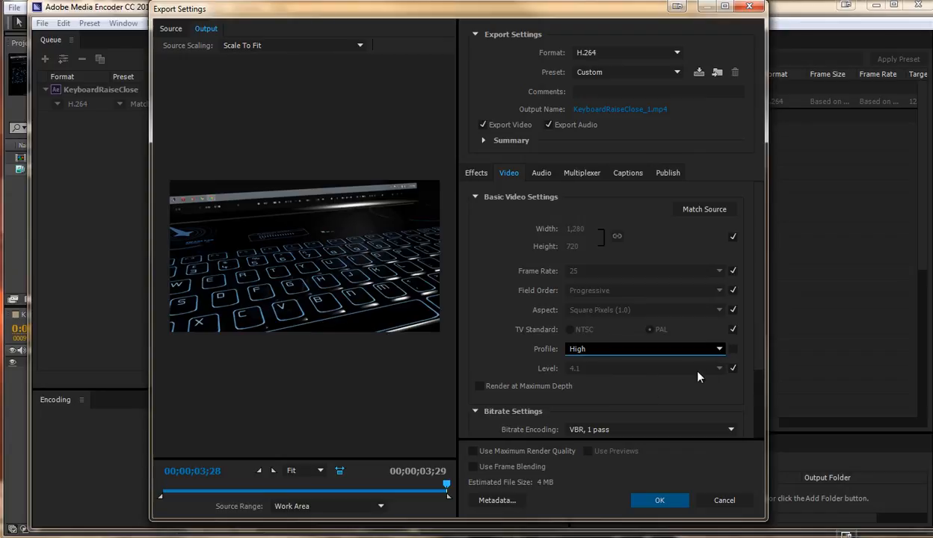
{"action": "mouse_move", "coordinate": [733, 372]}
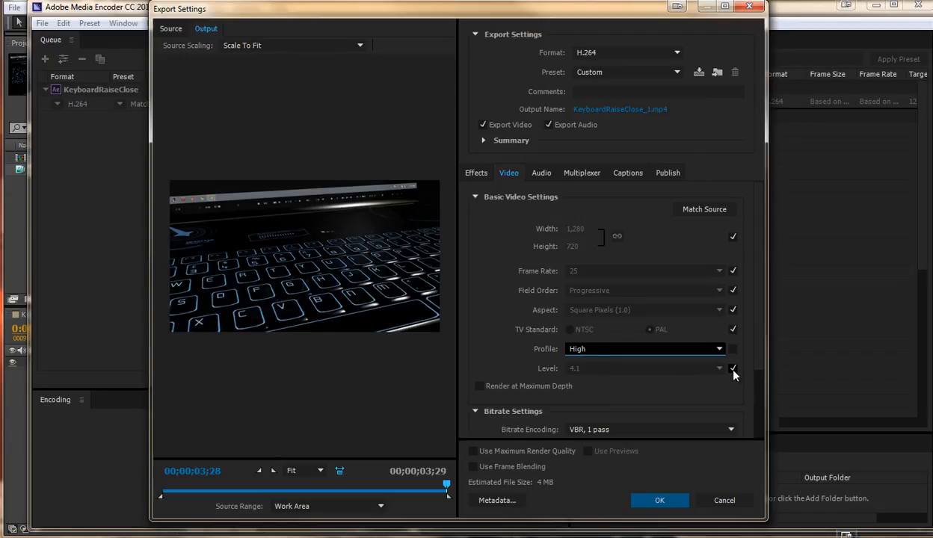
Set the H.264 video encoding level to 5.1, turning the preset to Custom.
{"action": "left_click", "coordinate": [717, 368]}
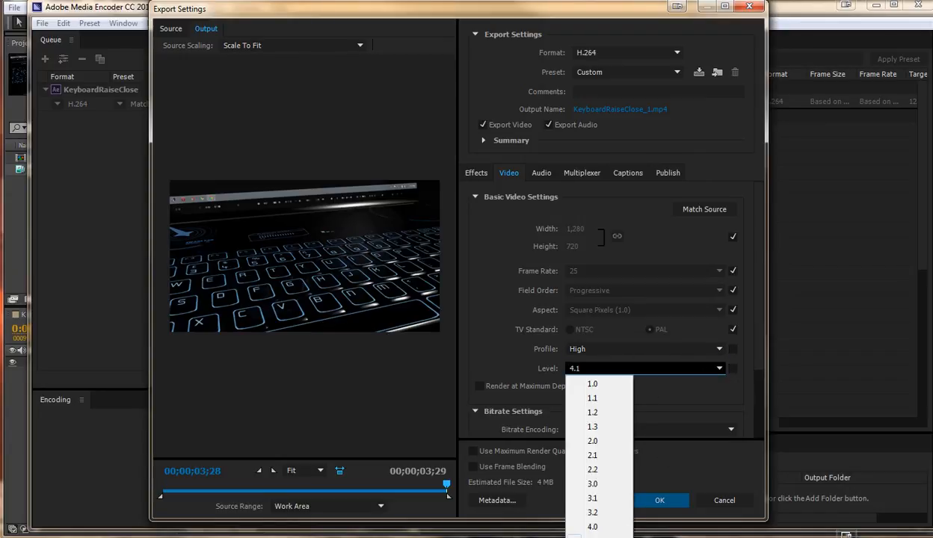
{"action": "left_click", "coordinate": [592, 524]}
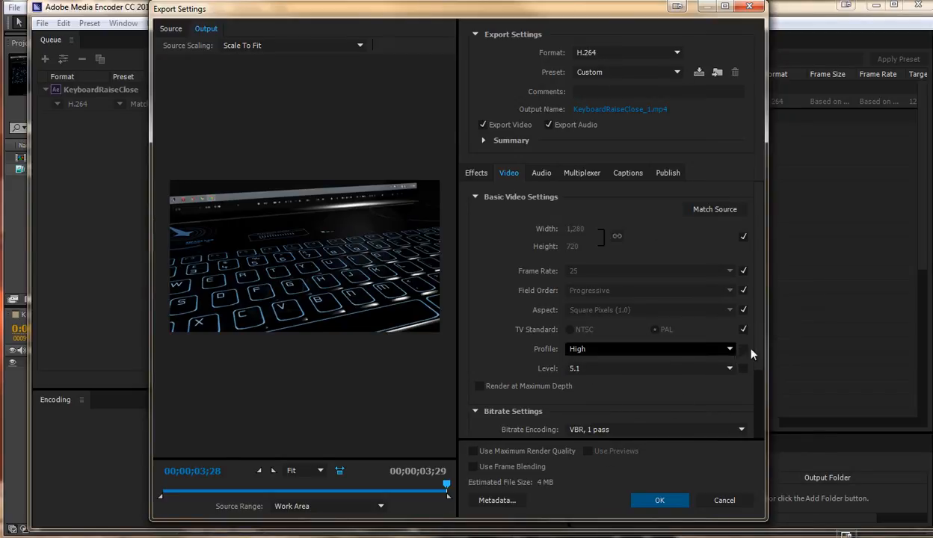
Reach the Bitrate Settings and bring up the bitrate encoding choices for VBR, 2 pass.
{"action": "scroll", "scroll_direction": "down", "scroll_amount": 3}
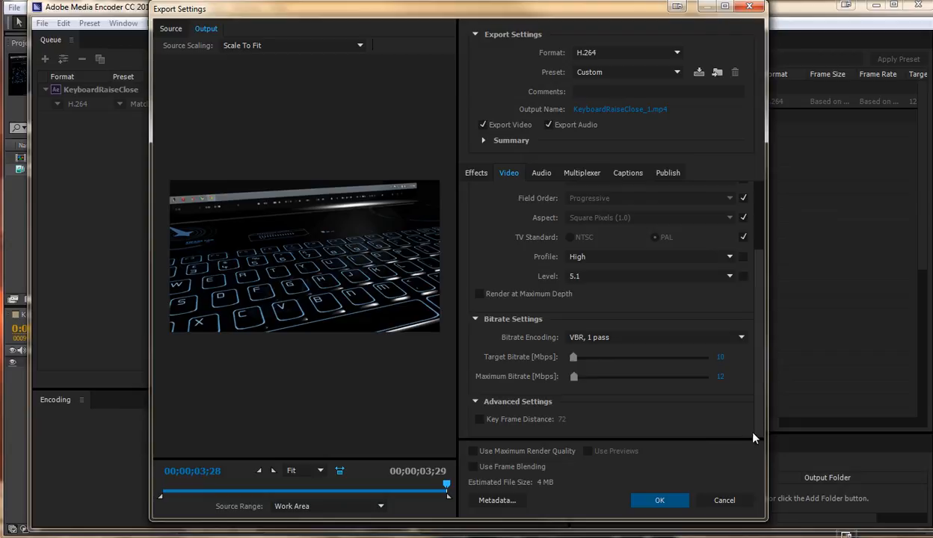
{"action": "mouse_move", "coordinate": [582, 337]}
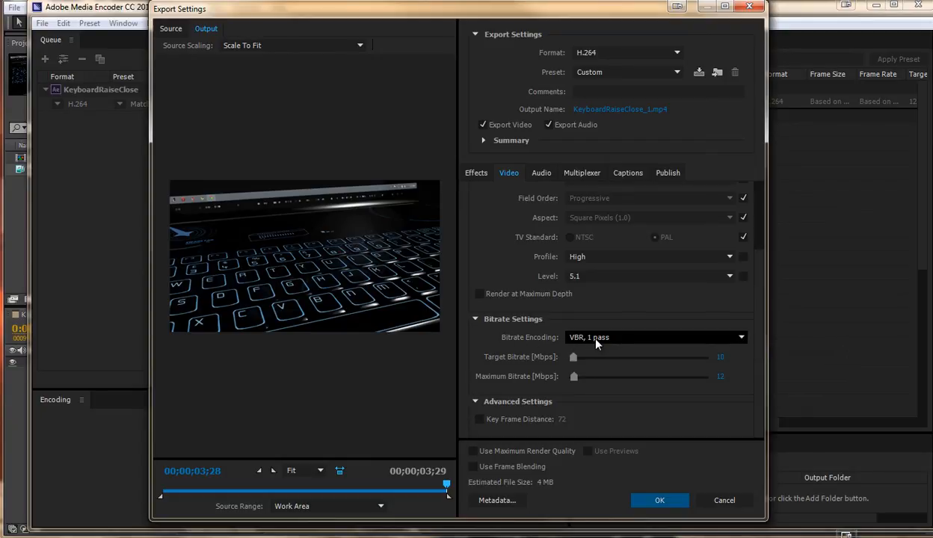
{"action": "left_click", "coordinate": [657, 338]}
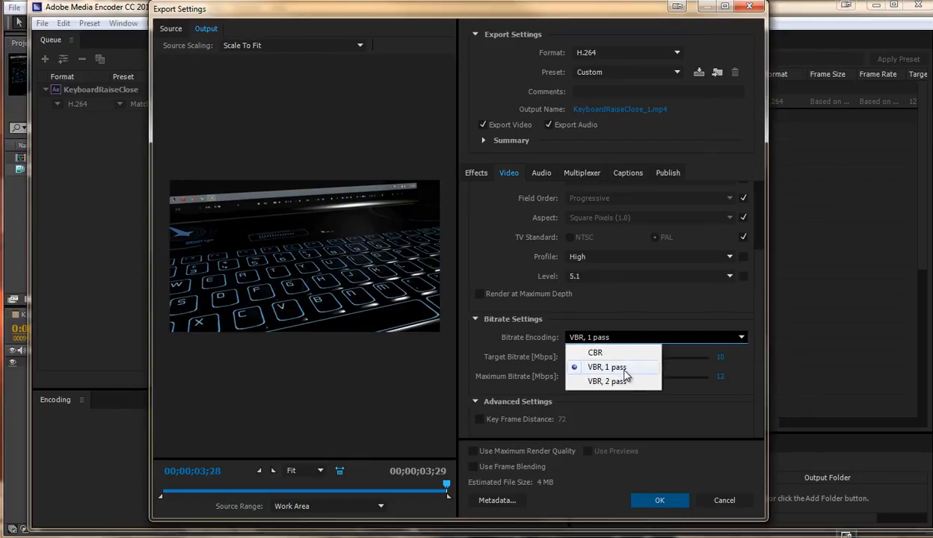
{"action": "mouse_move", "coordinate": [607, 381]}
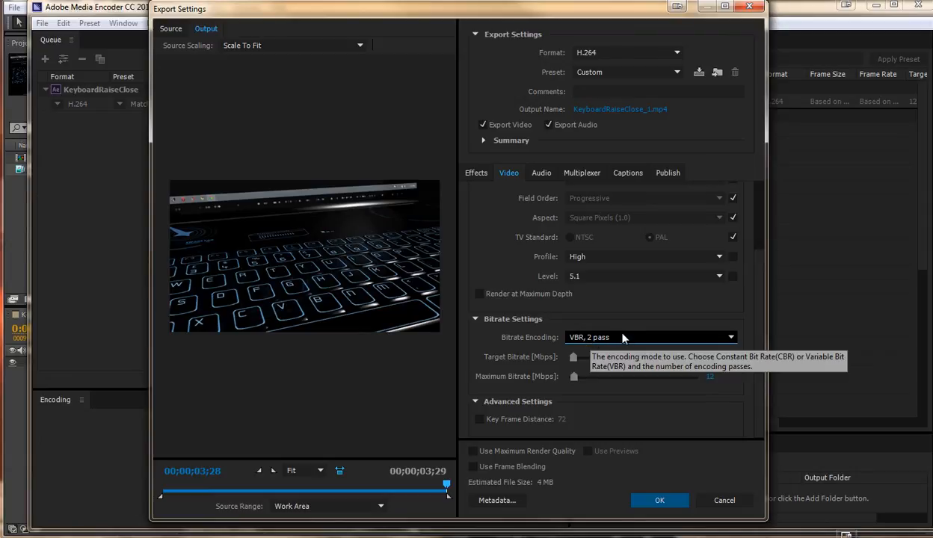
{"action": "mouse_move", "coordinate": [620, 345]}
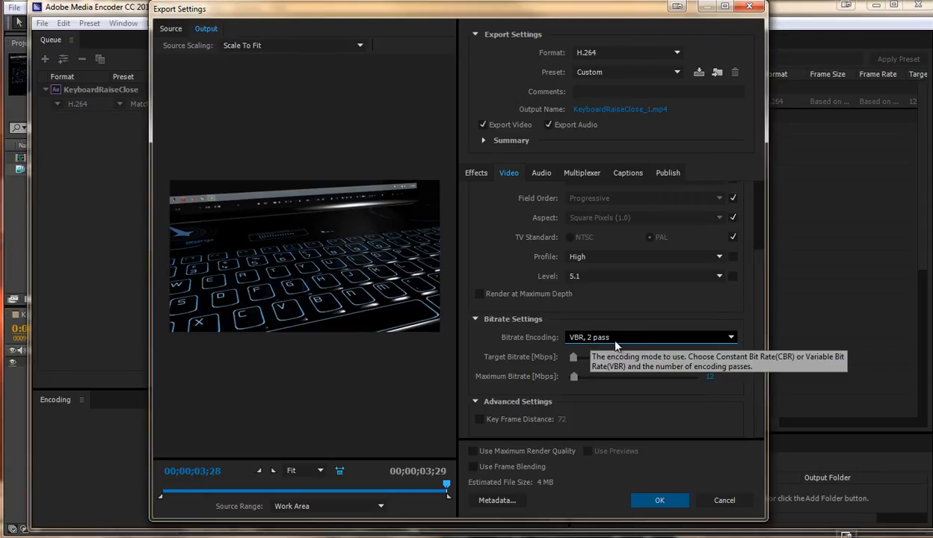
{"action": "mouse_move", "coordinate": [688, 321]}
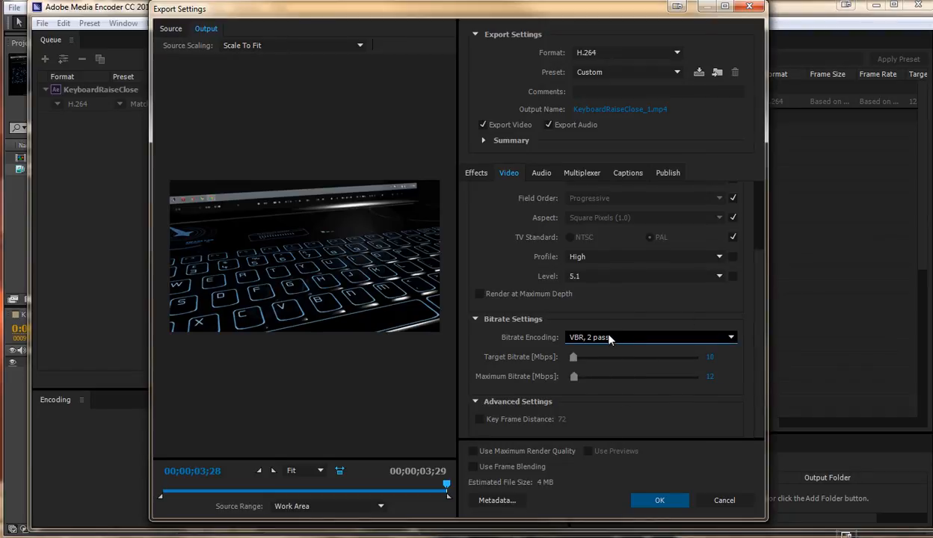
{"action": "mouse_move", "coordinate": [566, 371]}
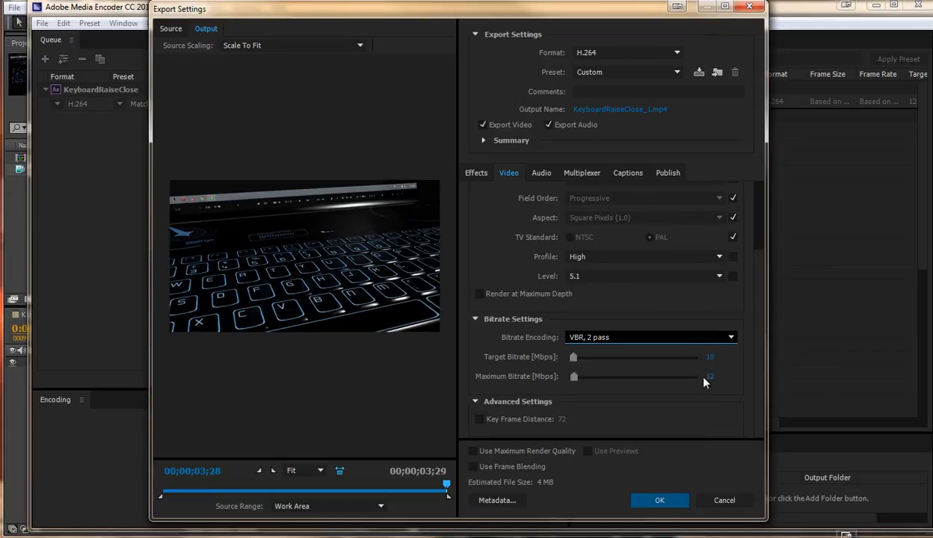
{"action": "mouse_move", "coordinate": [720, 383]}
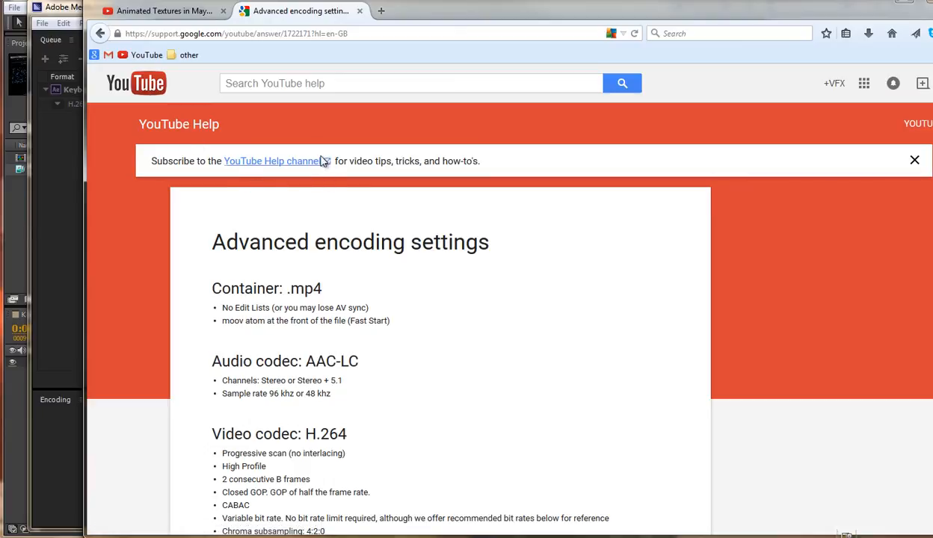
Consult YouTube Help's bitrate table in Chrome, marking the 720p and 1080p recommendations.
{"action": "scroll", "scroll_direction": "down", "scroll_amount": 3}
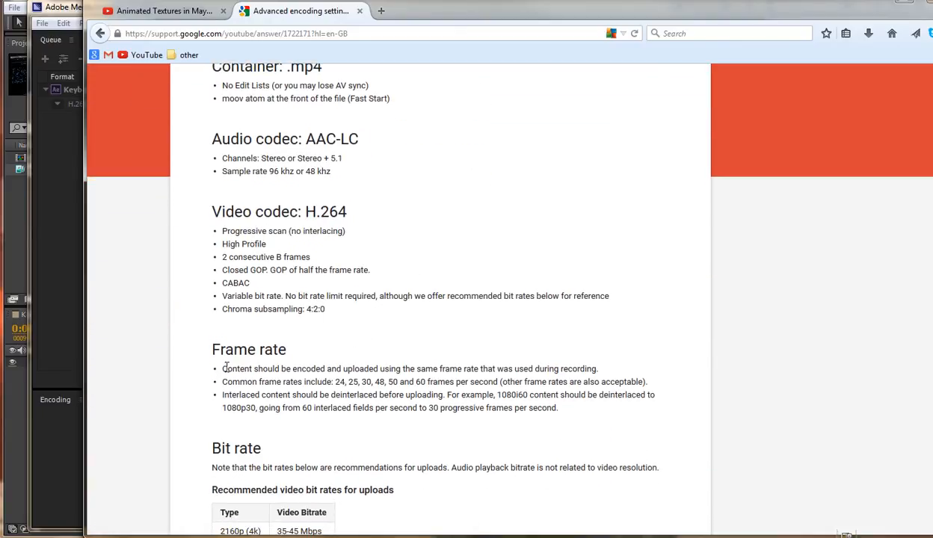
{"action": "scroll", "scroll_direction": "down", "scroll_amount": 3}
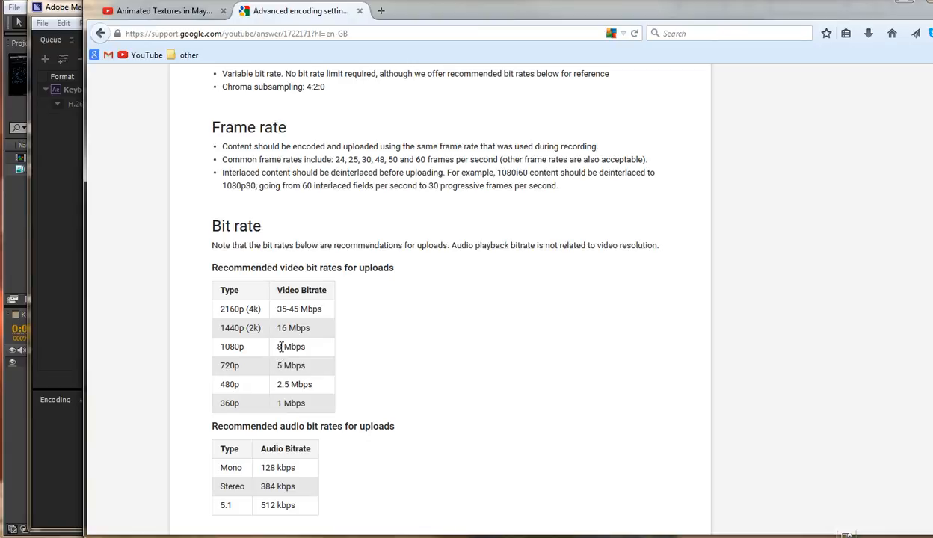
{"action": "mouse_move", "coordinate": [275, 374]}
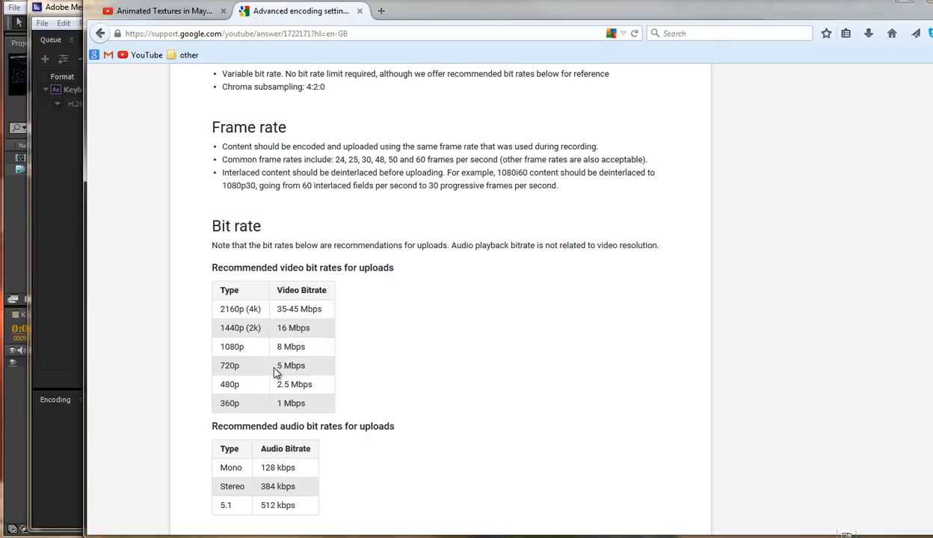
{"action": "double_click", "coordinate": [290, 365]}
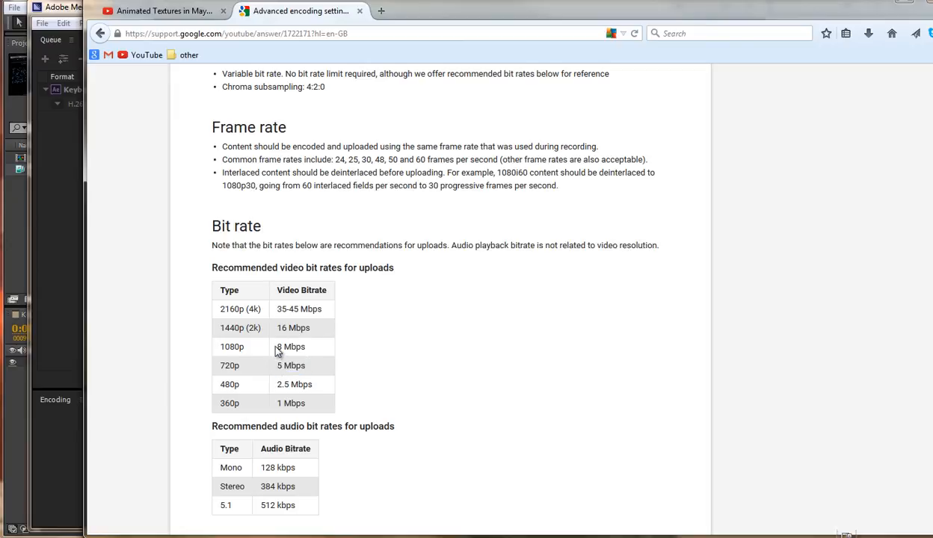
{"action": "double_click", "coordinate": [290, 347]}
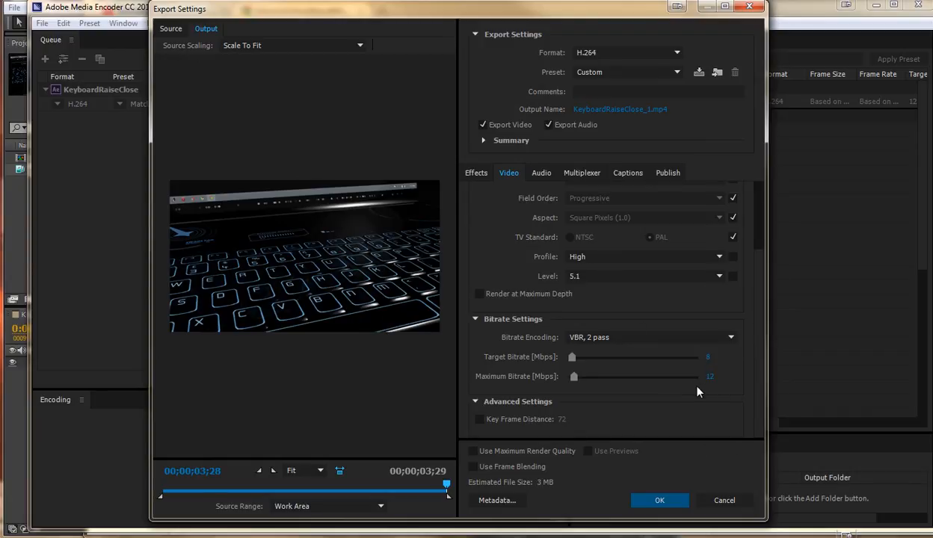
{"action": "mouse_move", "coordinate": [720, 389]}
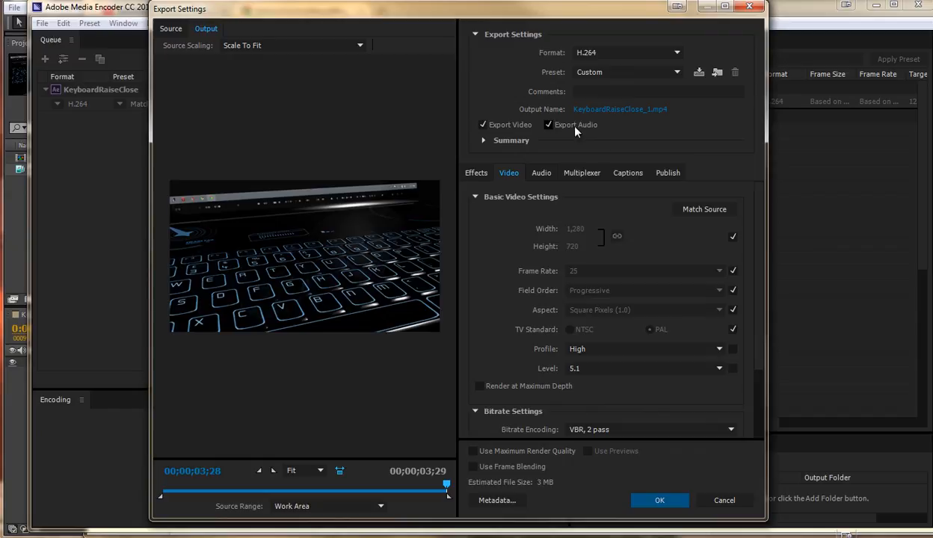
{"action": "mouse_move", "coordinate": [659, 499]}
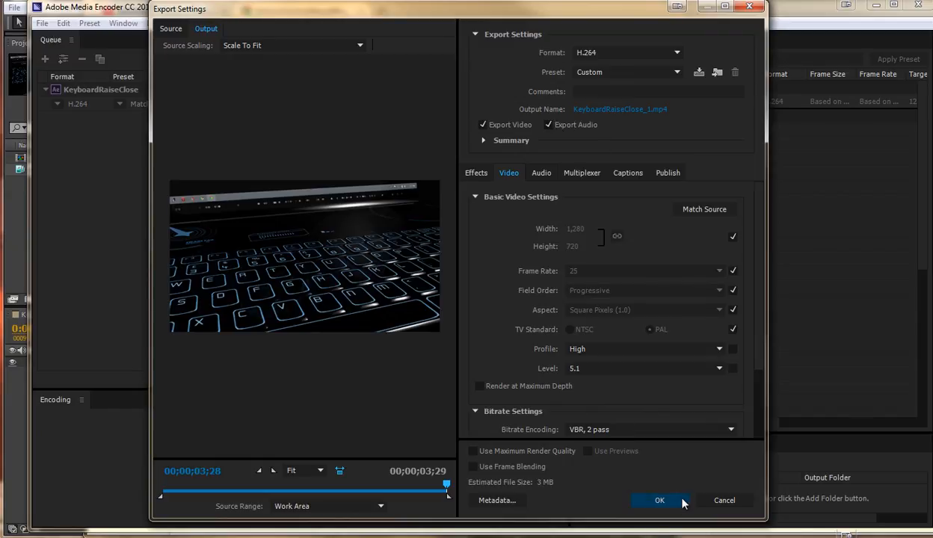
{"action": "mouse_move", "coordinate": [533, 485]}
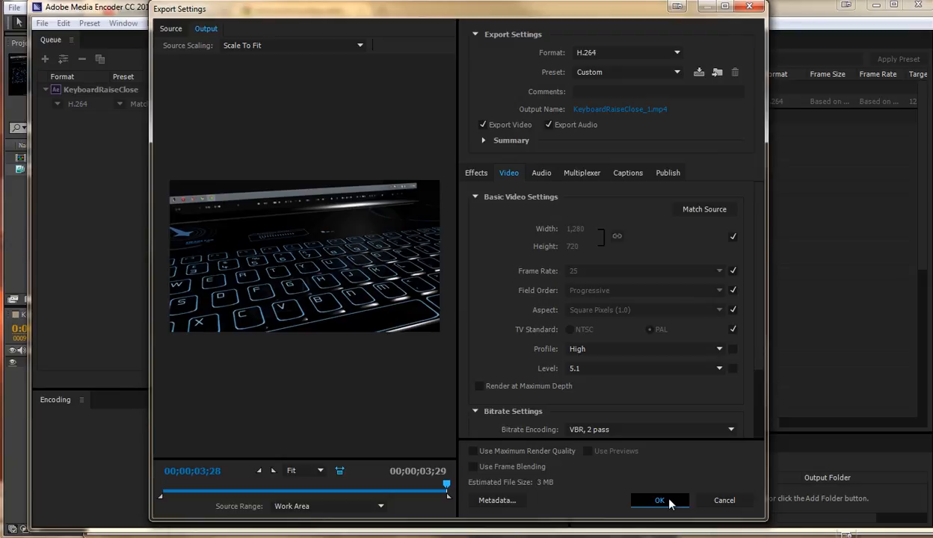
Confirm the export settings with lowered bitrates and a 3 MB estimated size.
{"action": "left_click", "coordinate": [659, 499]}
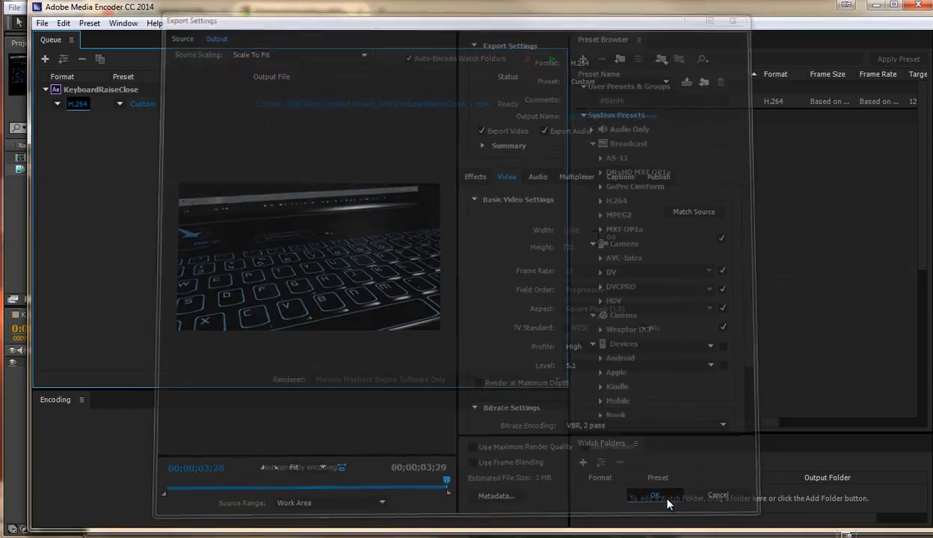
Start the queue and encode the KeyboardRaiseClose H.264 item to Done.
{"action": "left_click", "coordinate": [655, 497]}
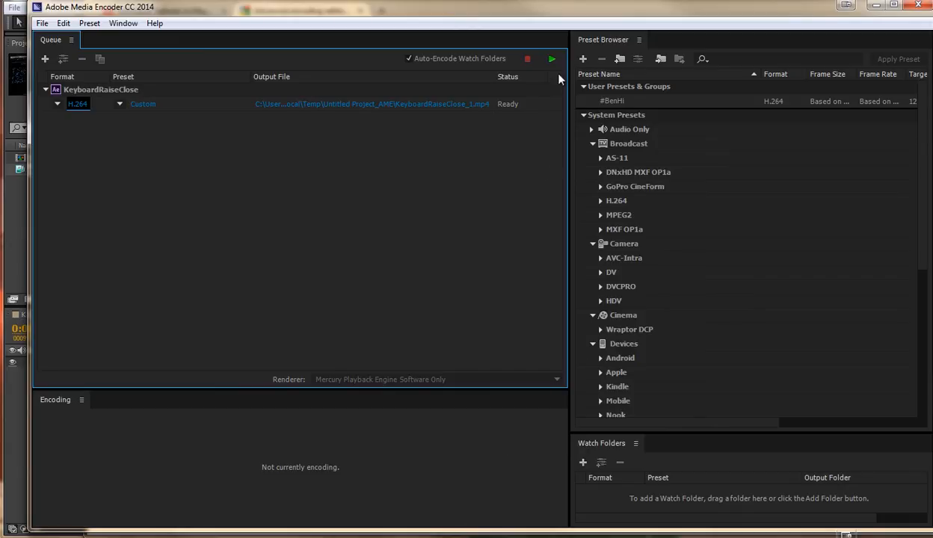
{"action": "mouse_move", "coordinate": [552, 60]}
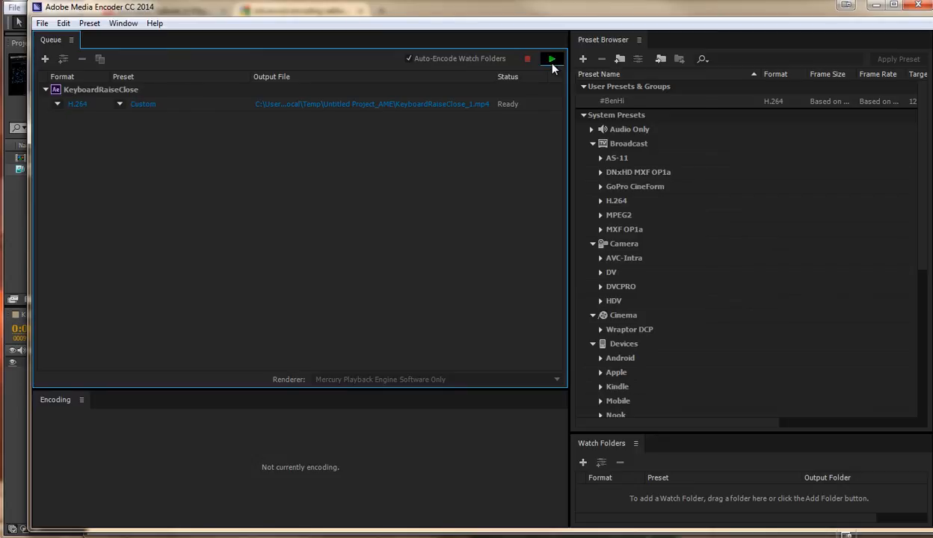
{"action": "left_click", "coordinate": [552, 58]}
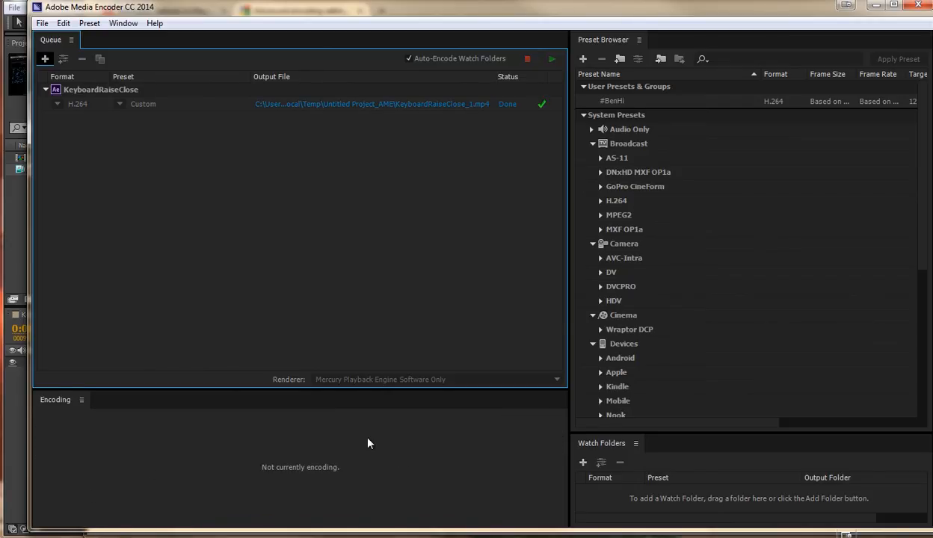
{"action": "mouse_move", "coordinate": [373, 237]}
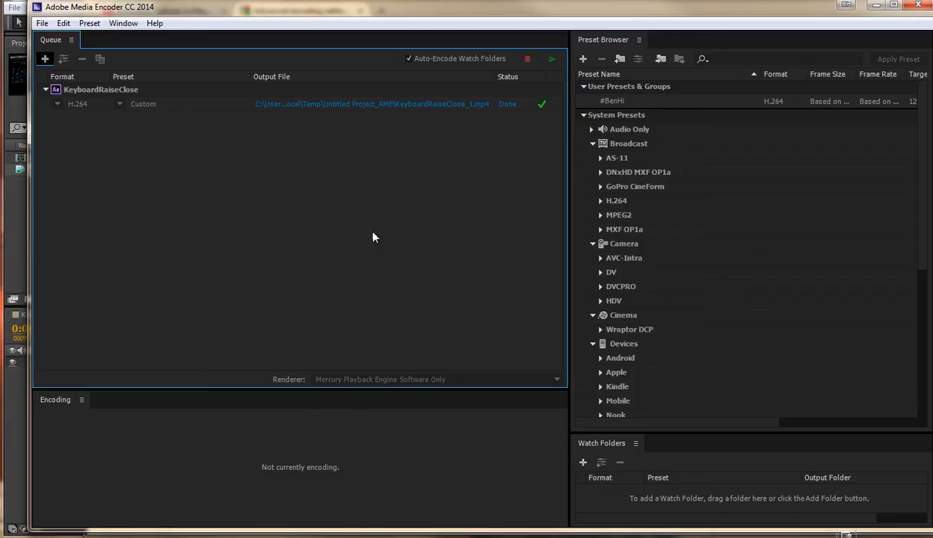
{"action": "mouse_move", "coordinate": [350, 105]}
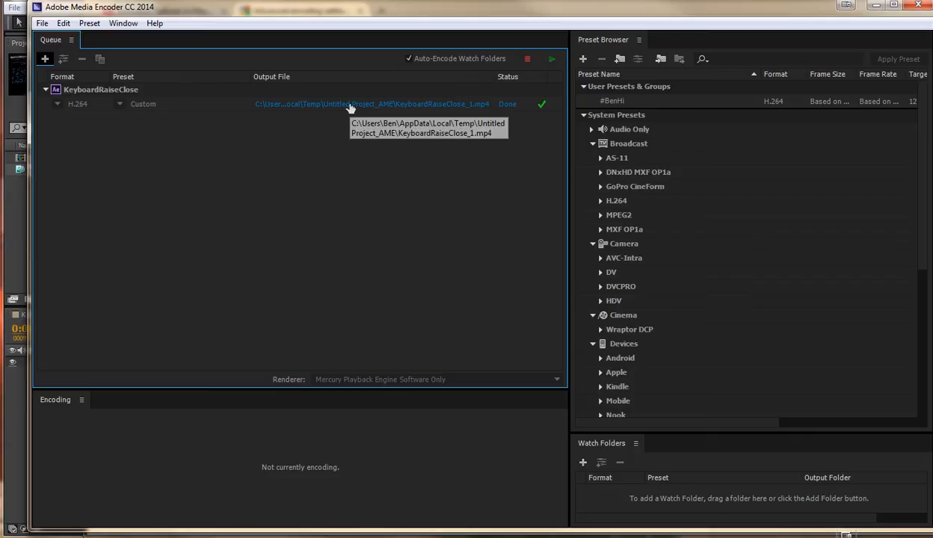
{"action": "mouse_move", "coordinate": [483, 207]}
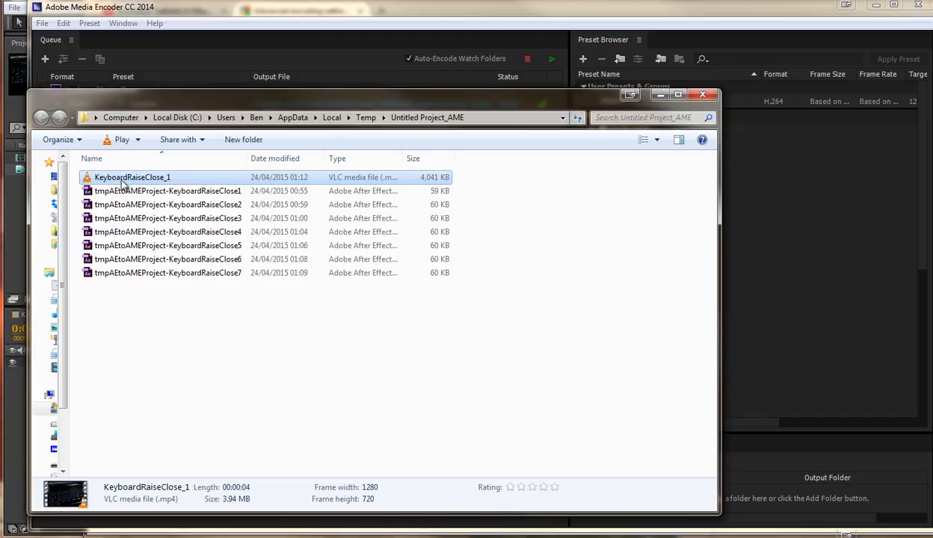
{"action": "mouse_move", "coordinate": [159, 180]}
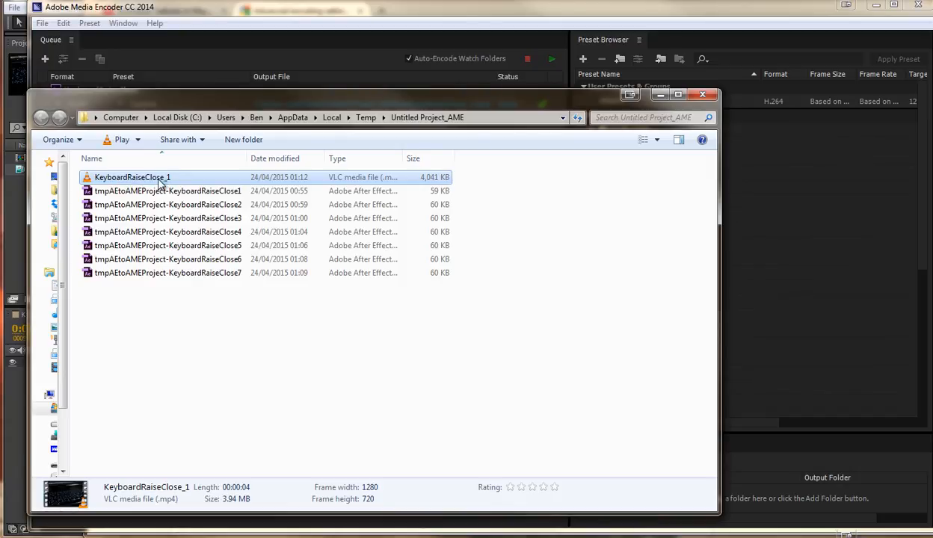
Launch the encoded KeyboardRaiseClose_1.mp4 (1280×720, 3.94 MB) from the Untitled Project_AME folder.
{"action": "double_click", "coordinate": [131, 176]}
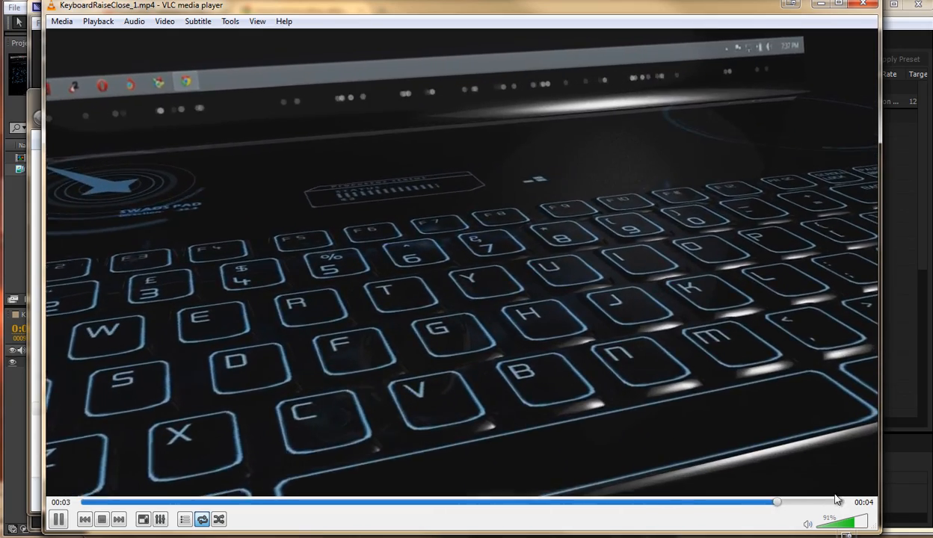
Replay the 4-second KeyboardRaiseClose_1.mp4 in VLC to check the keyboard animation.
{"action": "left_click", "coordinate": [344, 502]}
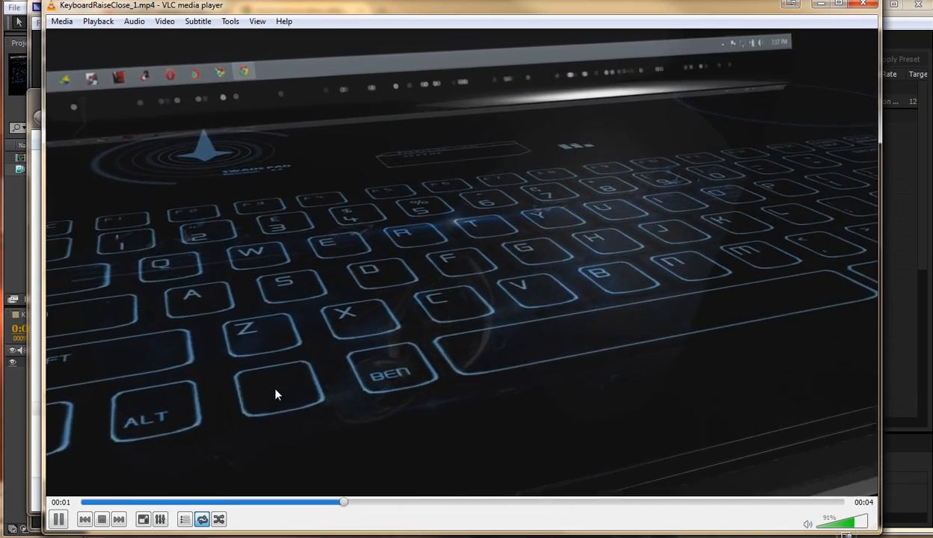